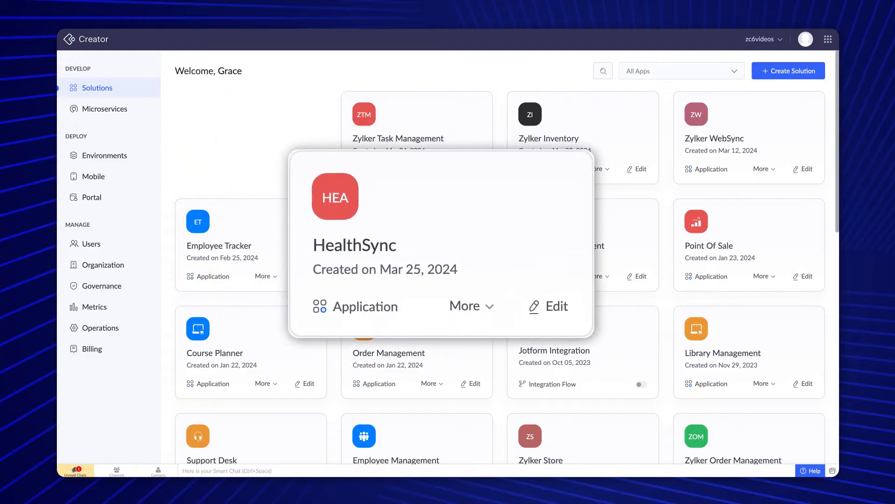
Open the HealthSync application card from the Zoho Creator home page.
left_click(362, 306)
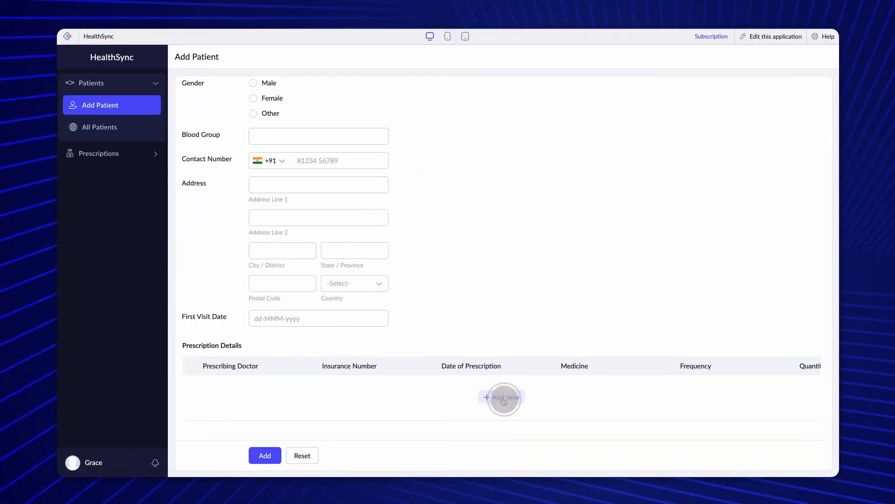
left_click(504, 397)
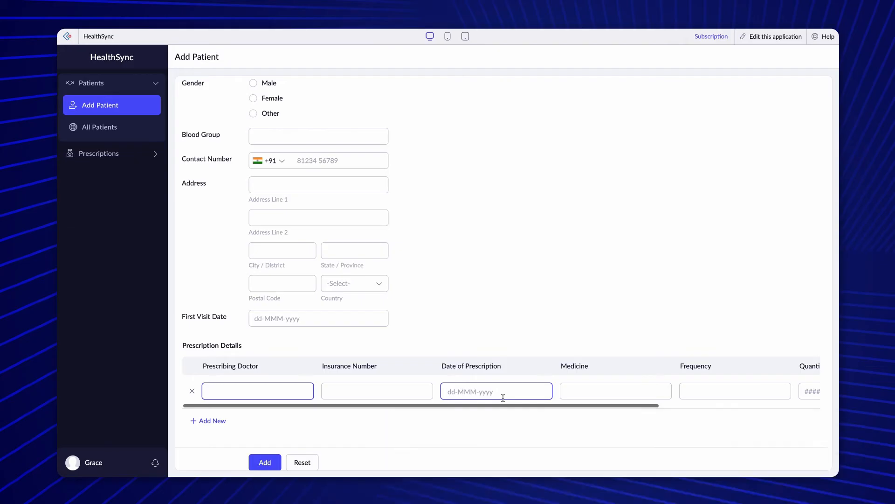
scroll("right", 3)
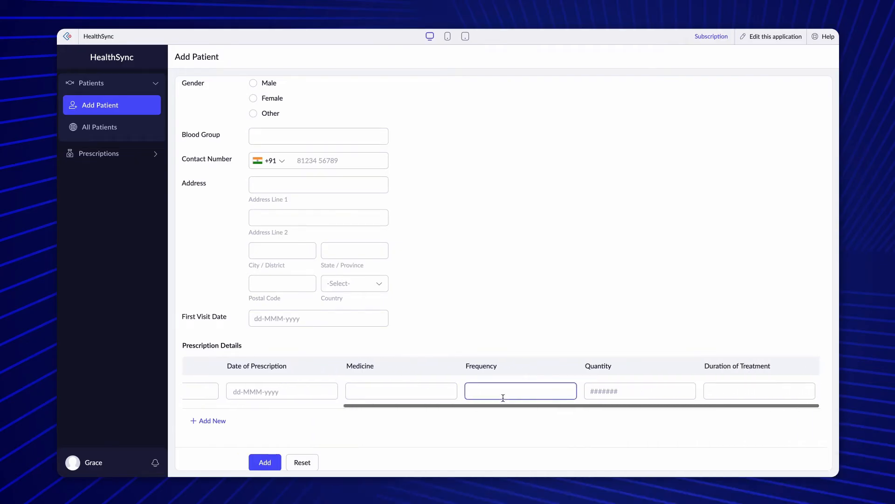
scroll("left", 3)
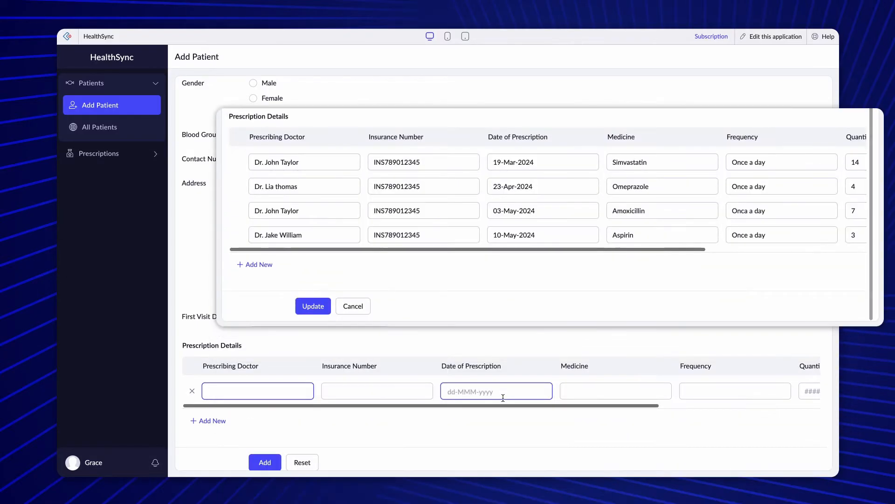
left_click(537, 235)
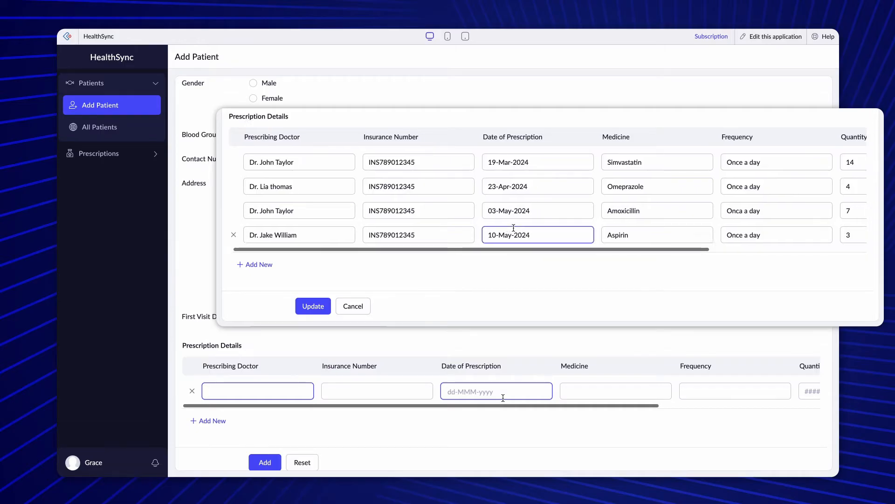
scroll("right", 3)
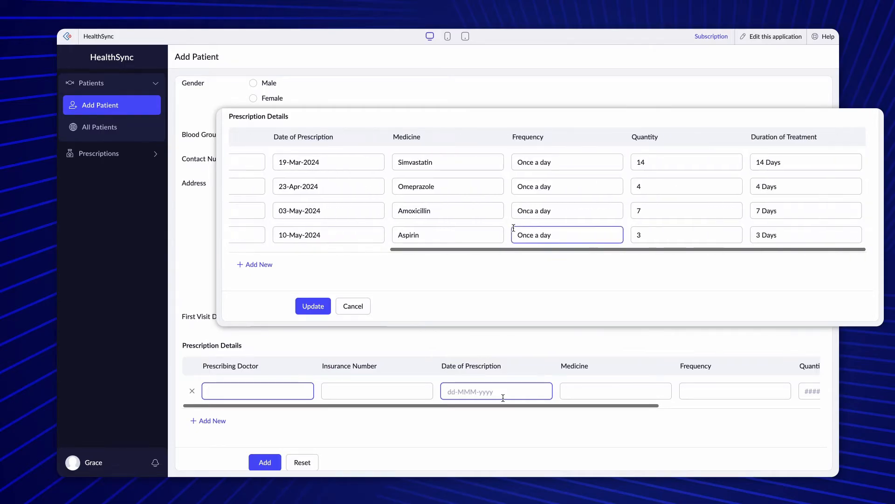
scroll("right", 3)
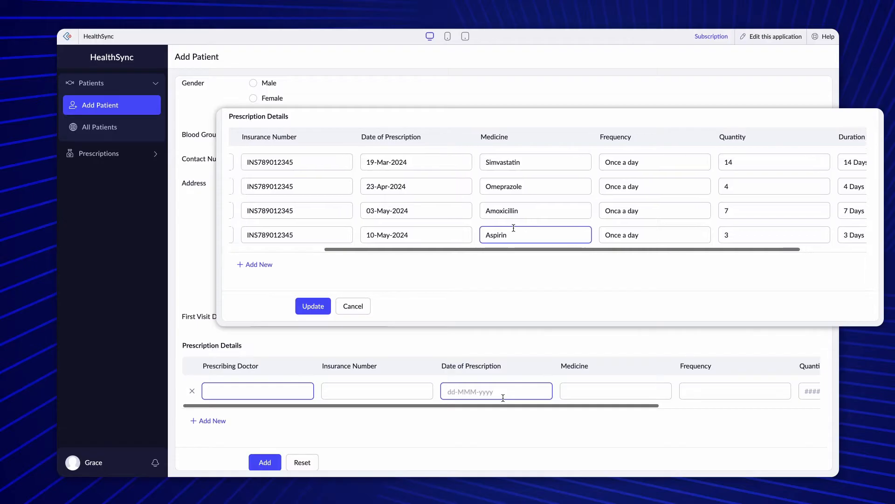
scroll("left", 3)
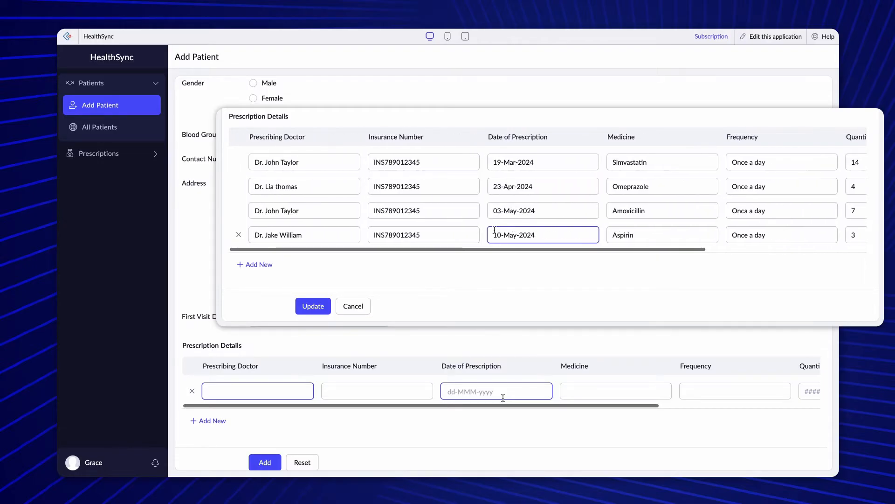
left_click(254, 264)
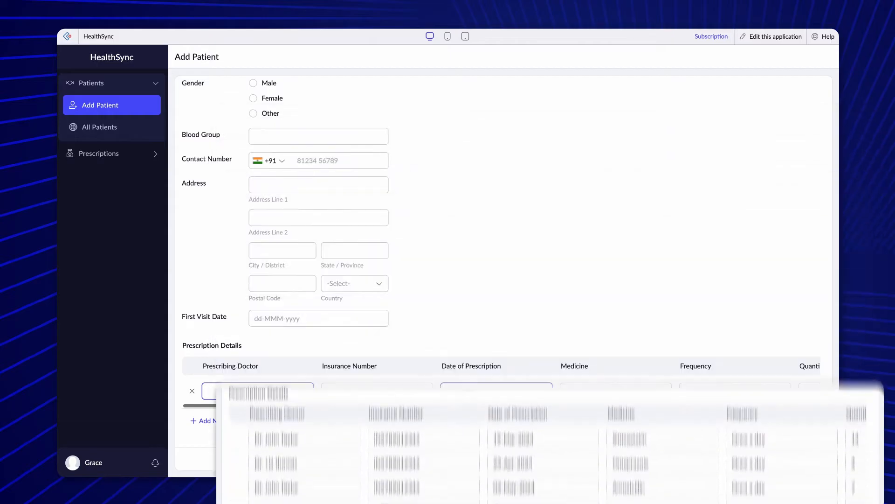
left_click(496, 391)
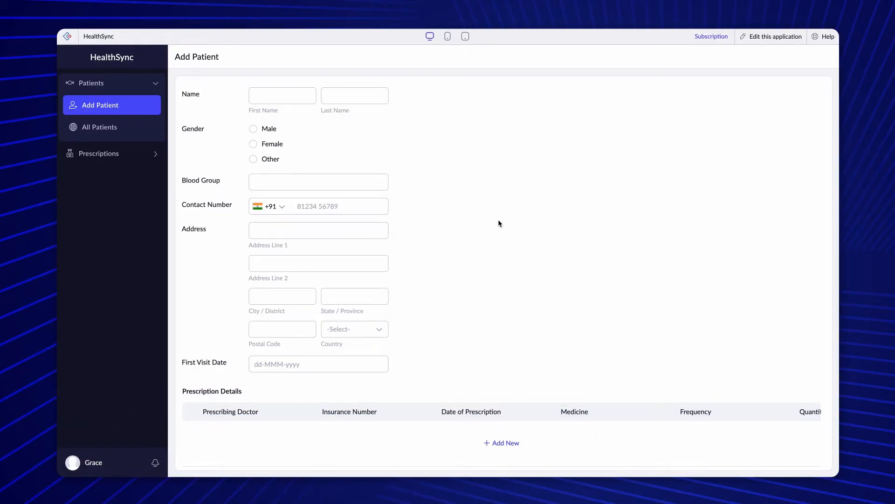
Add an empty prescription row, then open the Prescription form under Prescriptions.
scroll("down", 3)
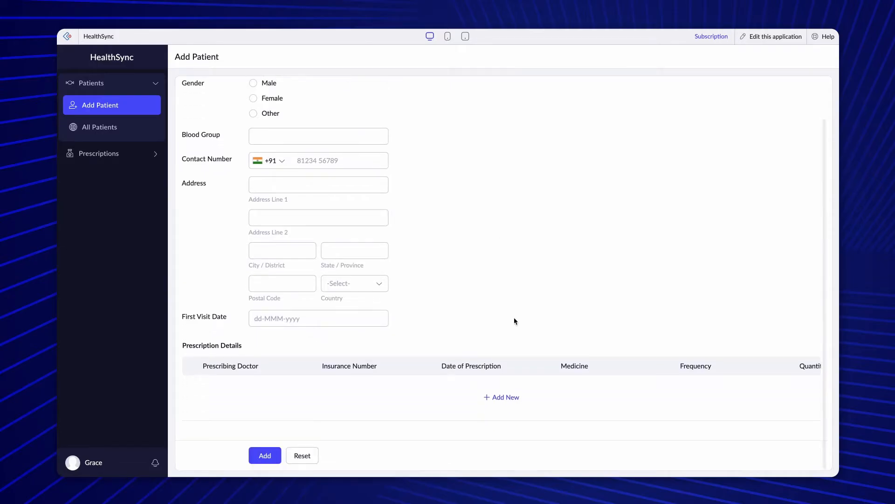
left_click(501, 397)
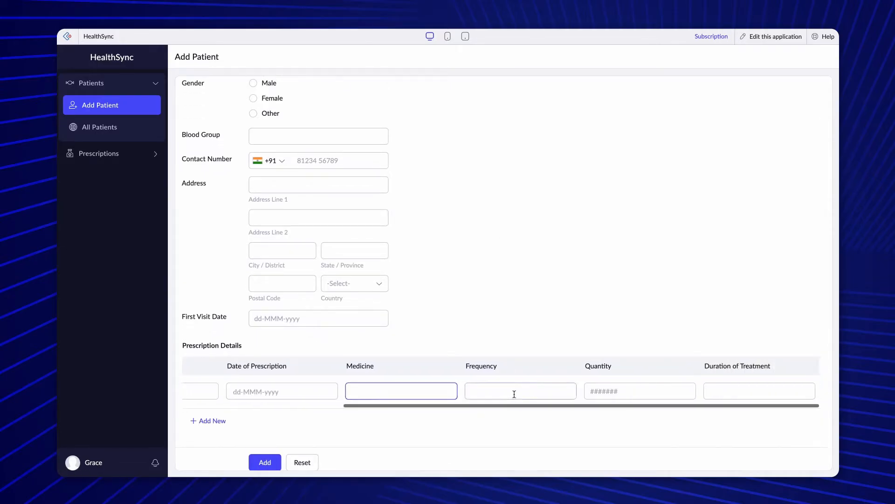
left_click(99, 153)
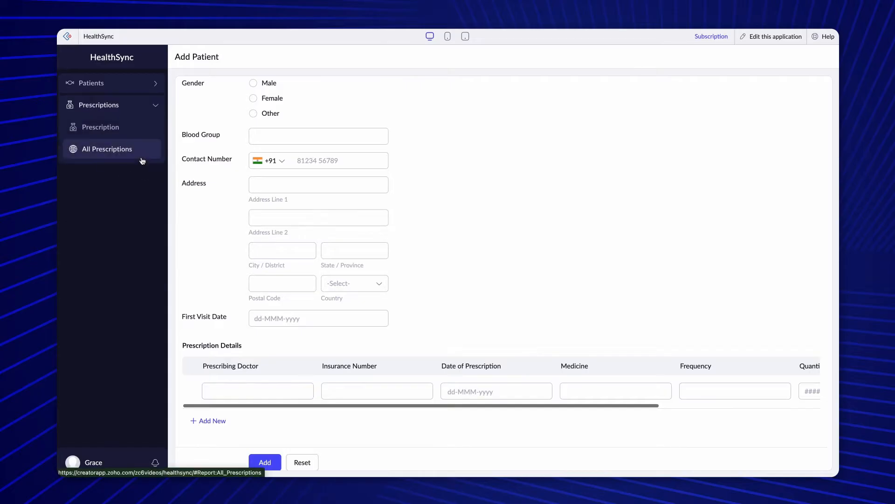
left_click(101, 126)
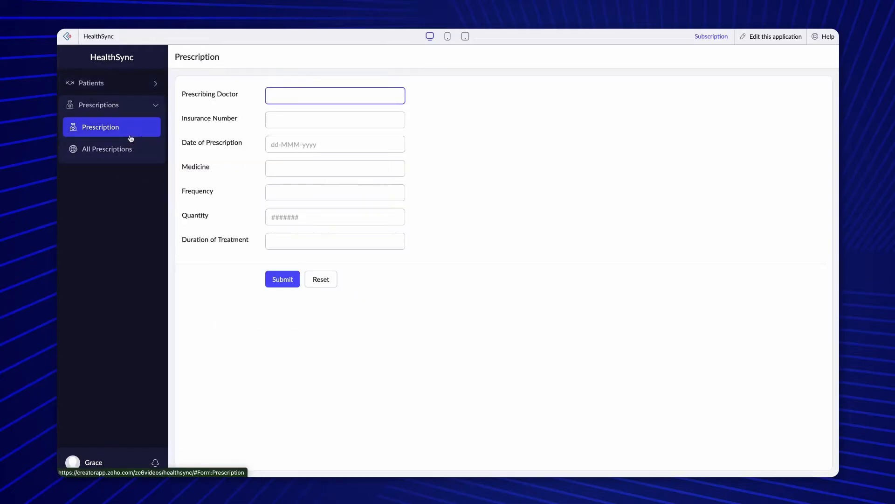
Open the Prescription form in the form builder and start duplicating it.
left_click(775, 35)
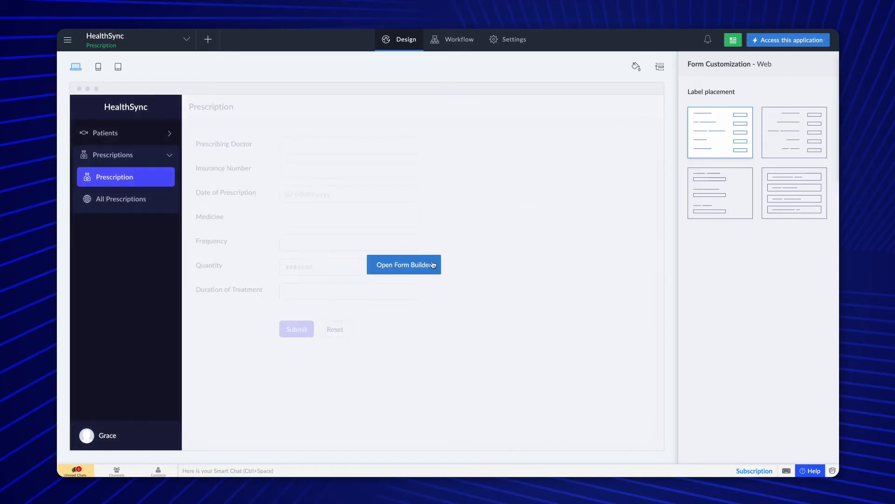
left_click(404, 264)
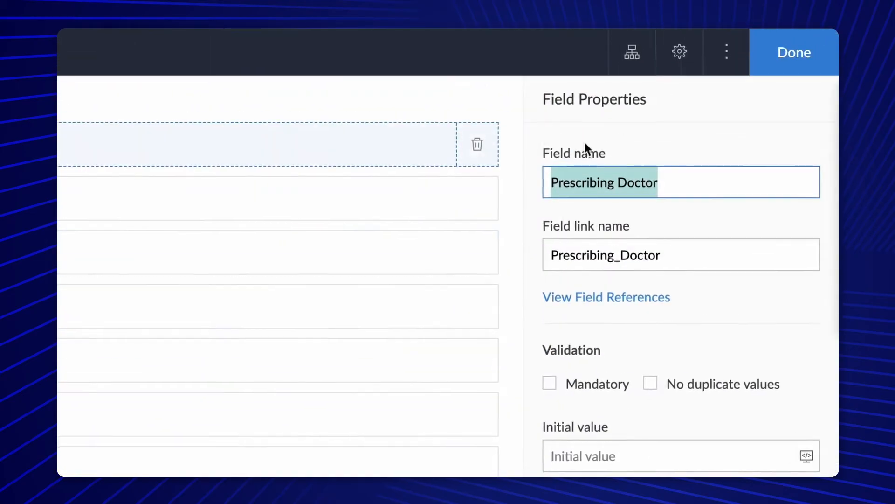
left_click(727, 52)
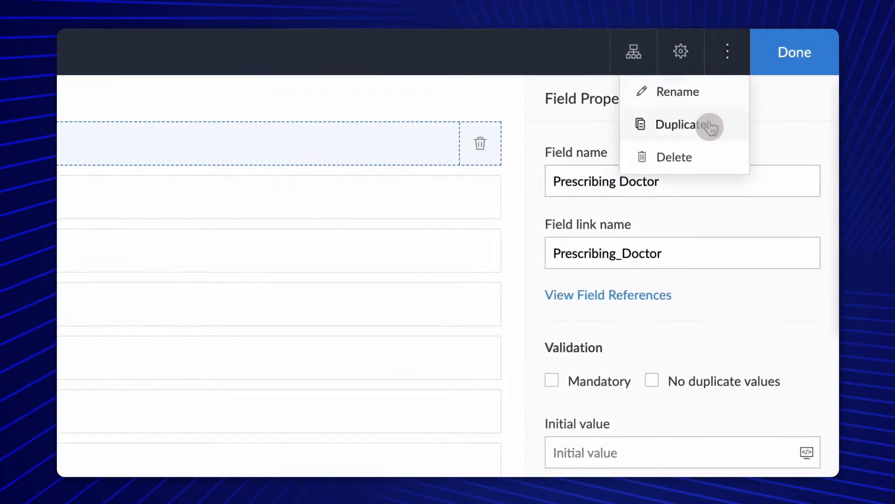
left_click(679, 124)
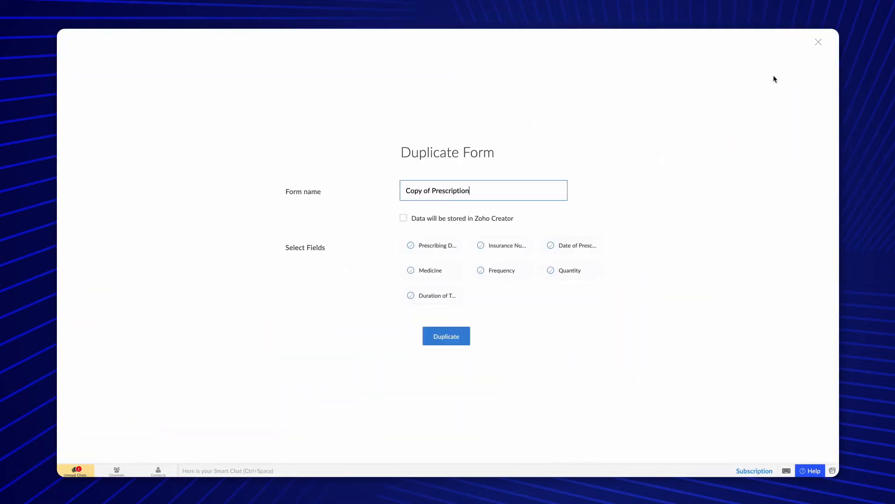
Name the duplicated form 'Update Prescription' and create it.
type("Update Prescription")
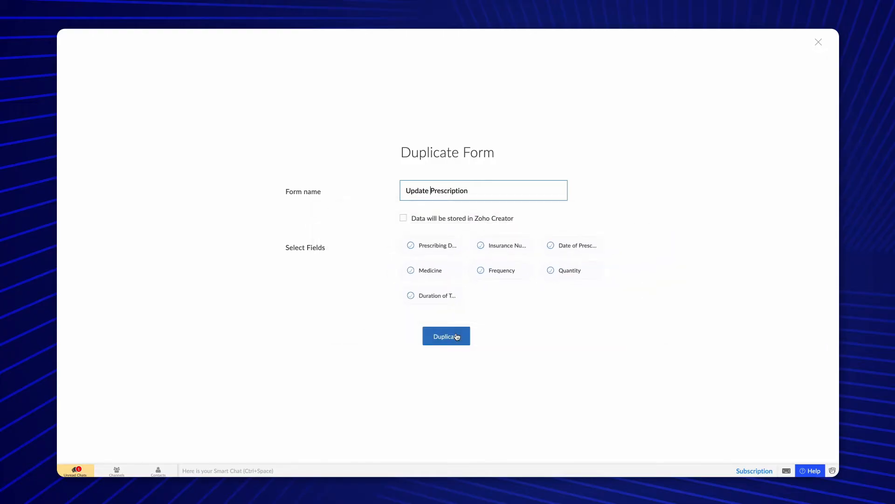
left_click(446, 336)
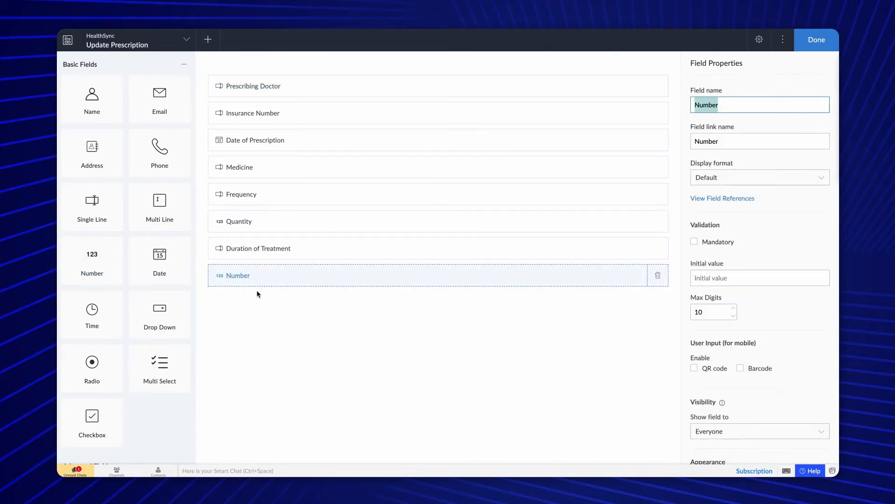
Rename the new Number field to 'FetchedID' and finish editing the form.
type("FetchedID")
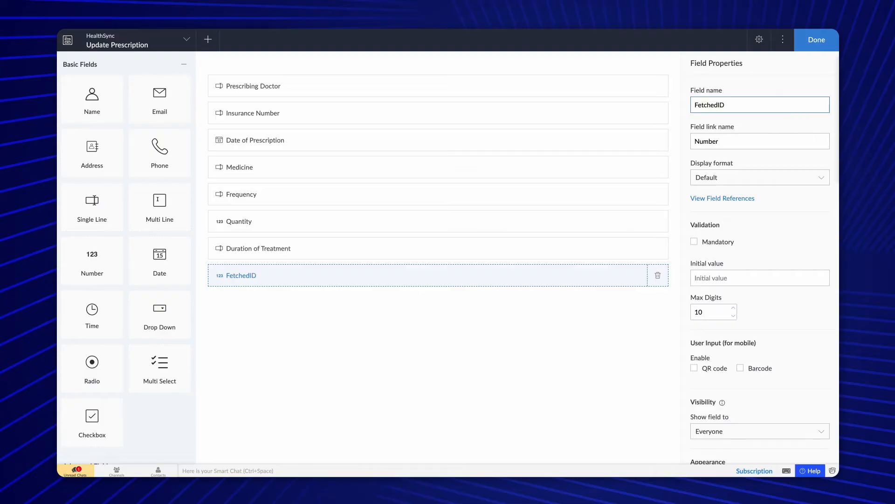
left_click(816, 39)
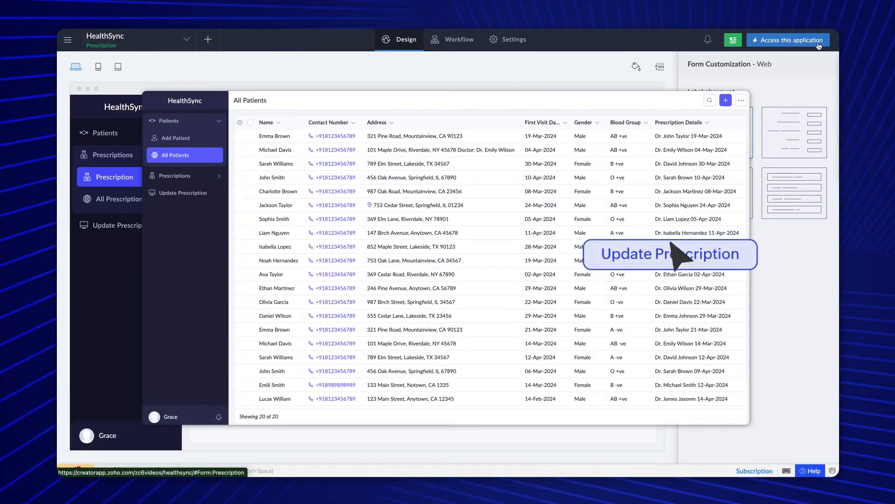
Open the All Patients report under Patients and show its record actions.
left_click(671, 253)
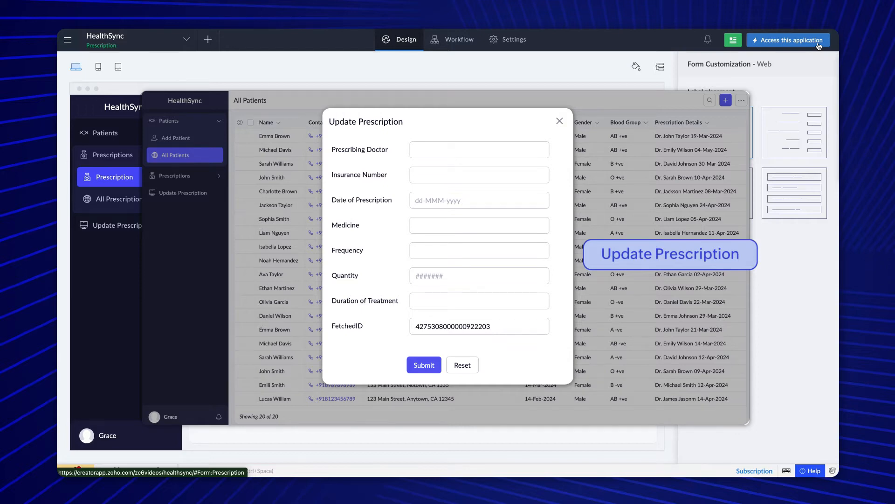
left_click(559, 121)
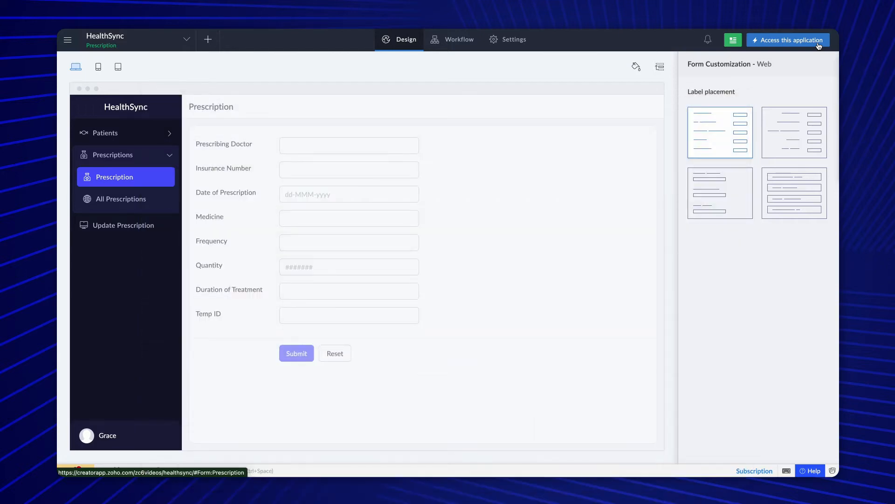
left_click(105, 133)
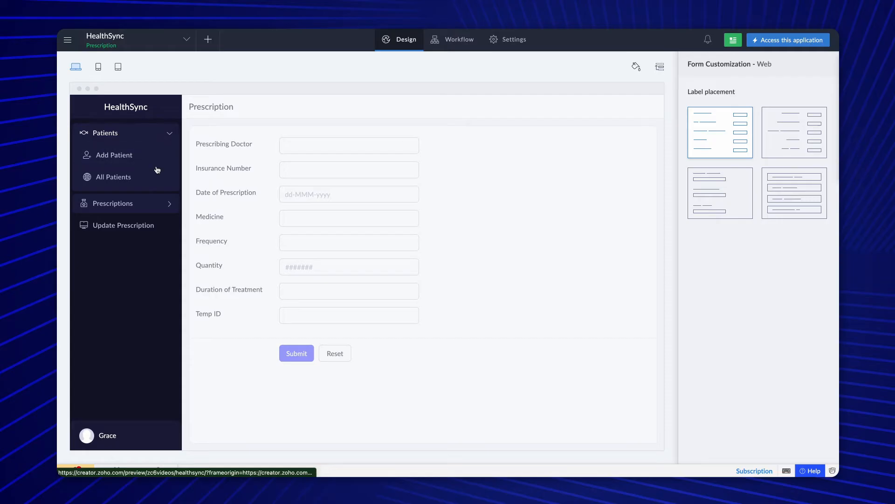
left_click(113, 177)
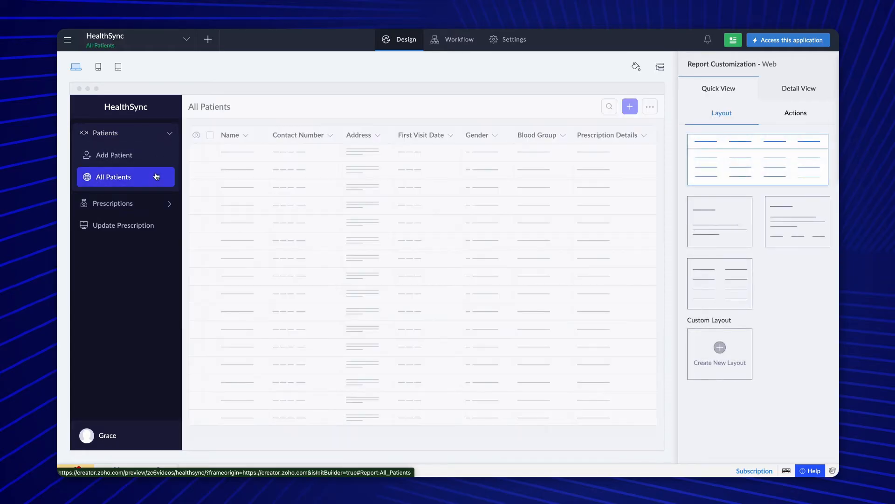
left_click(795, 112)
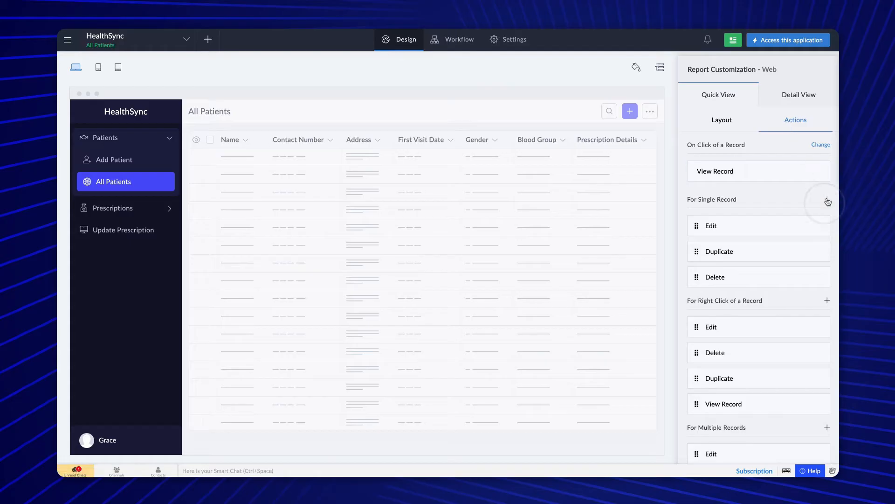
Add a single-record action item named 'Update Prescription'.
left_click(827, 201)
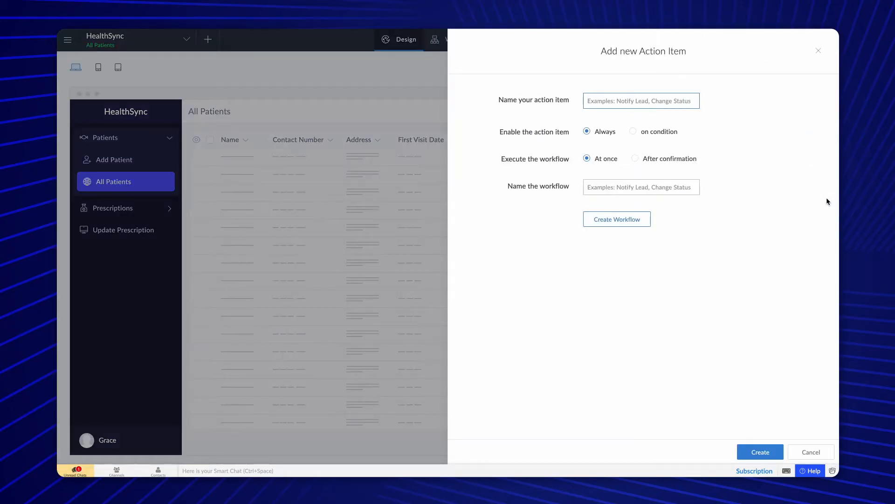
type("Update Prescr")
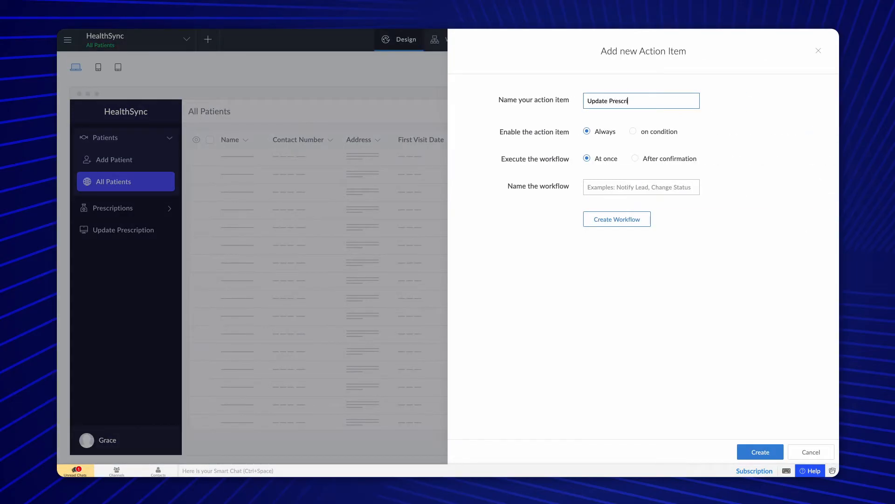
type("iption")
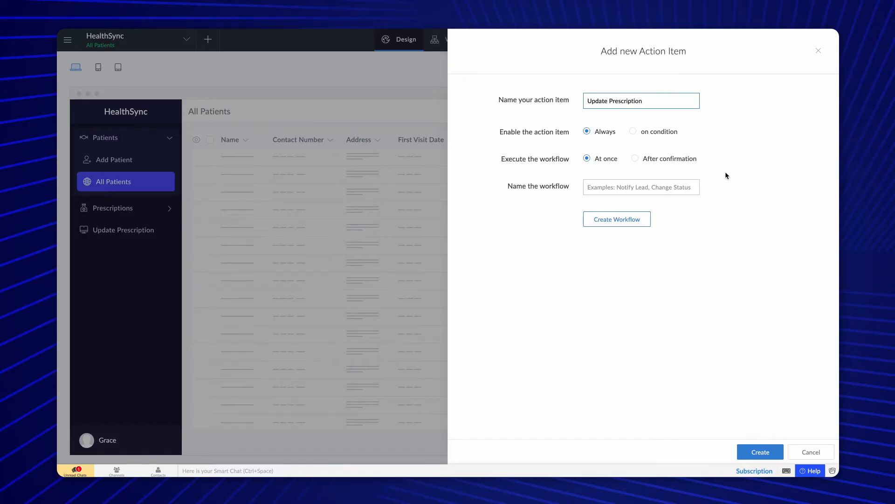
mouse_move(628, 136)
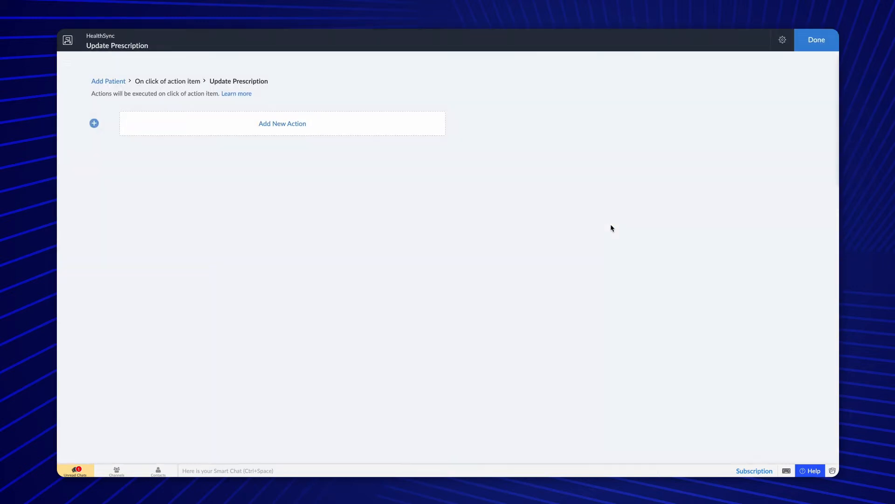
Add a Deluge Script action to the workflow using Create your own.
left_click(282, 123)
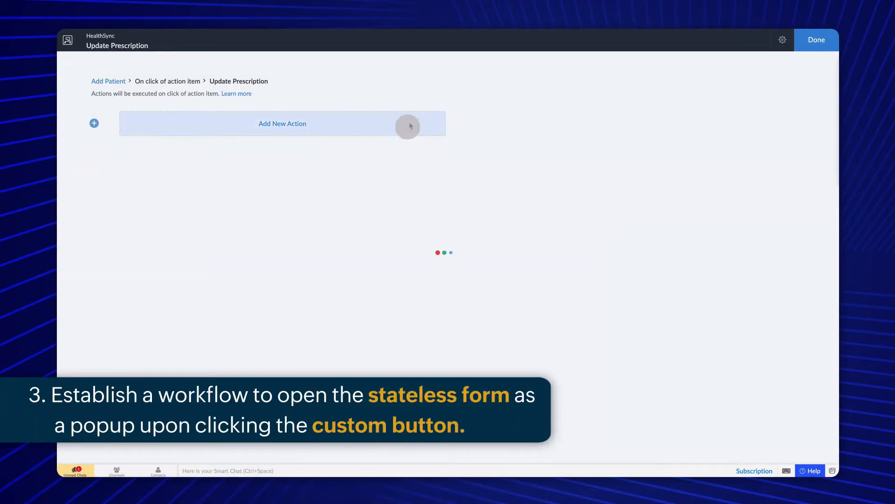
left_click(282, 123)
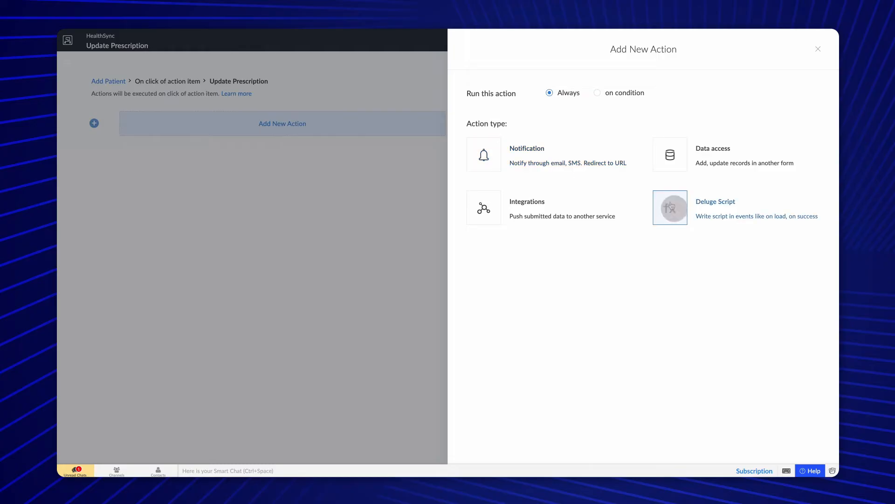
left_click(669, 207)
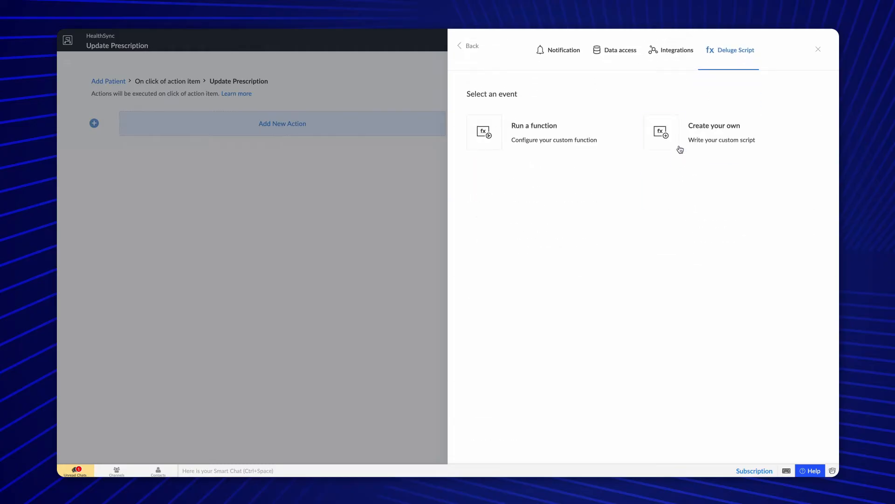
left_click(714, 132)
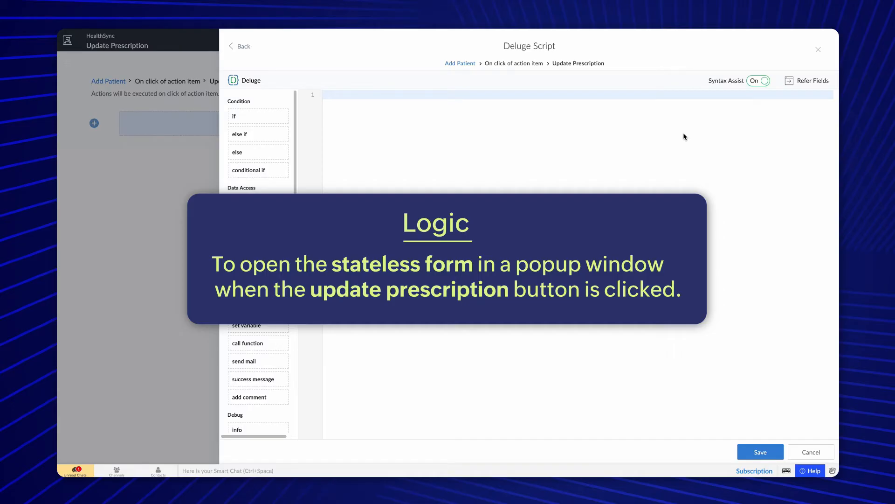
Script openUrl to '#Form:Update_Prescription?FetchedID=' + input.ID as popup window, and save.
type("op")
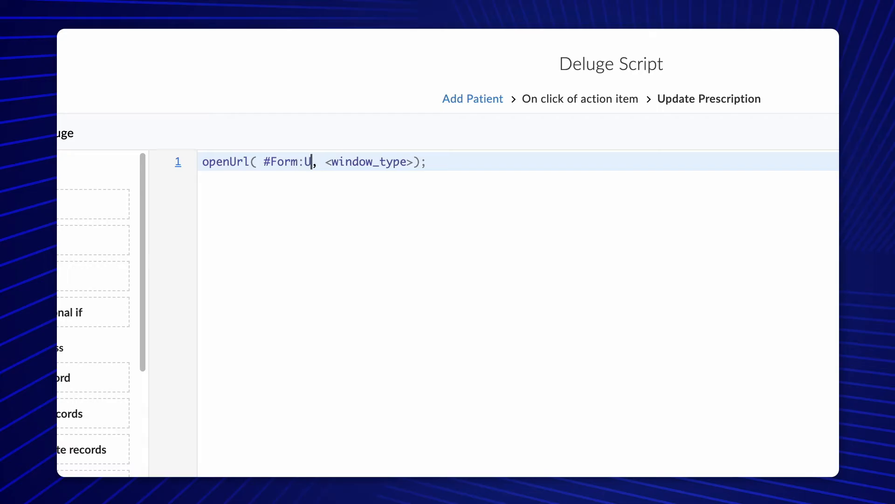
type("pdate_Prescription")
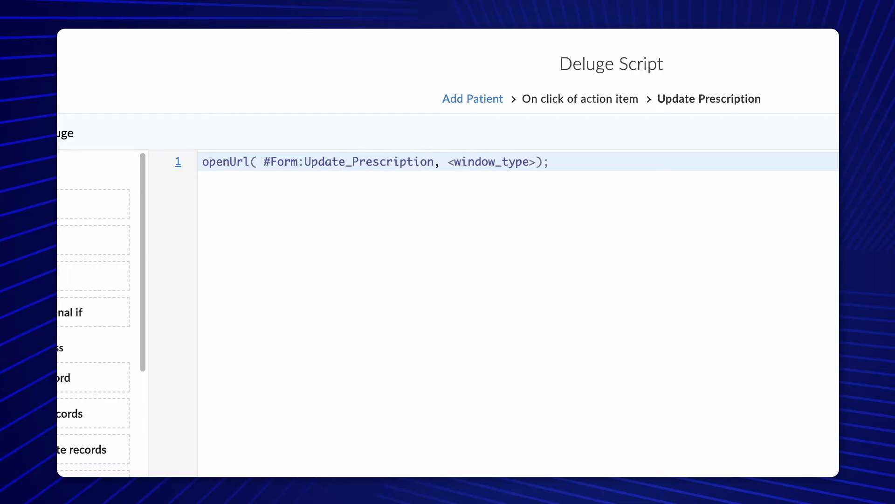
type("\"#Form:Update_Prescription?FetchedID=\" + input.ID")
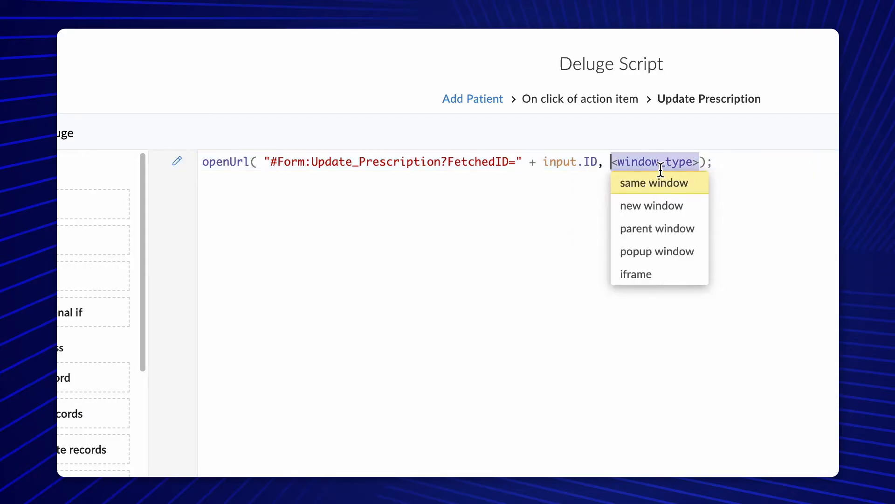
left_click(656, 251)
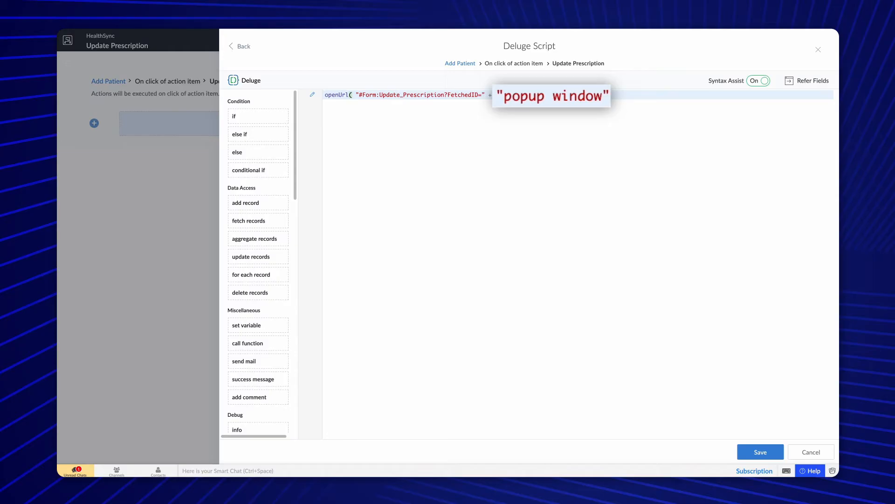
left_click(760, 452)
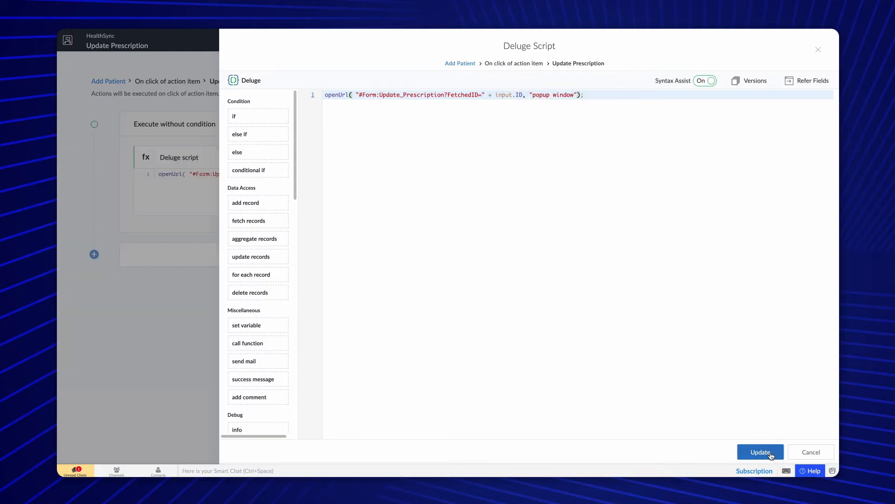
left_click(760, 452)
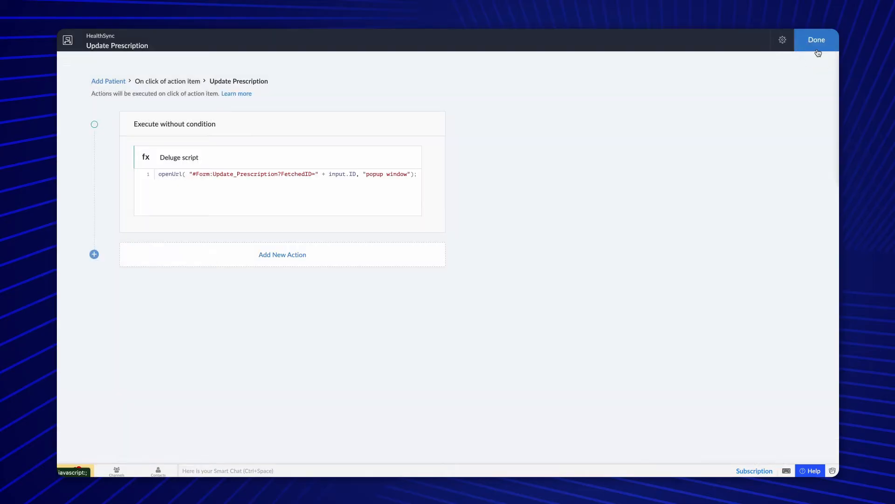
Close the workflow builder and create the action item from the Add new Action Item panel.
left_click(816, 39)
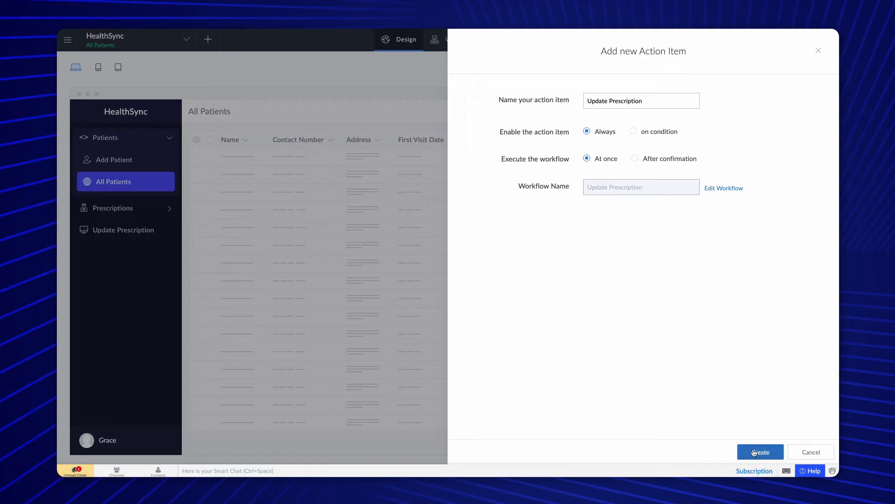
left_click(760, 452)
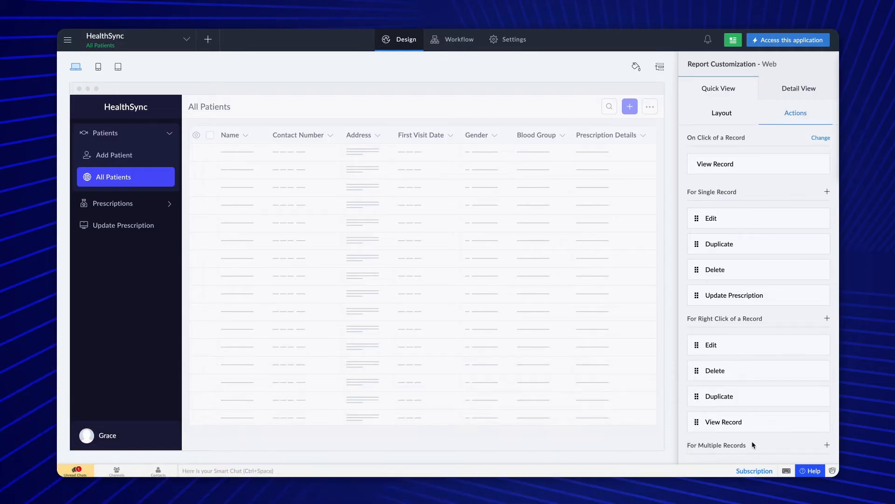
Create workflow 'Update Prescription Details' triggered by the Update Prescription form's Submit button.
left_click(458, 39)
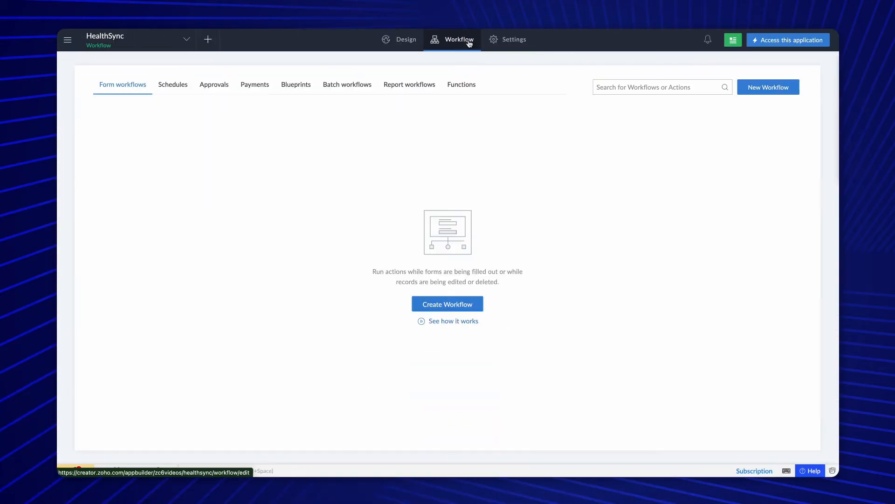
left_click(447, 303)
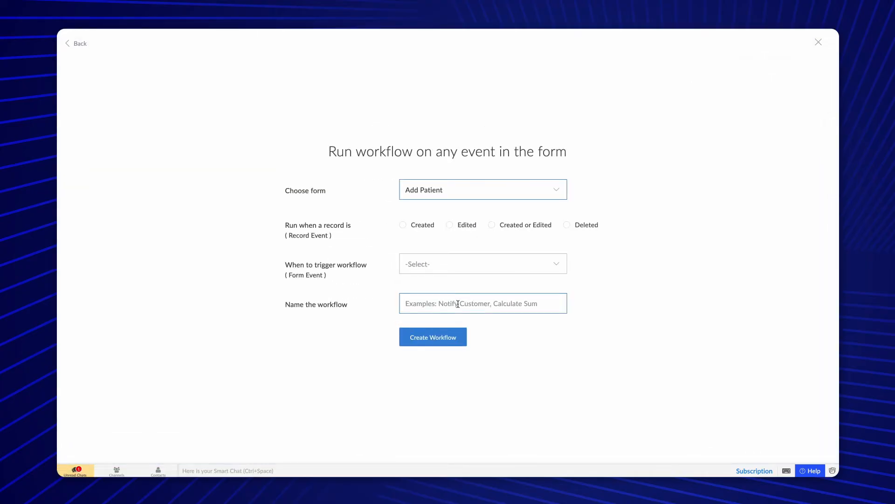
left_click(482, 189)
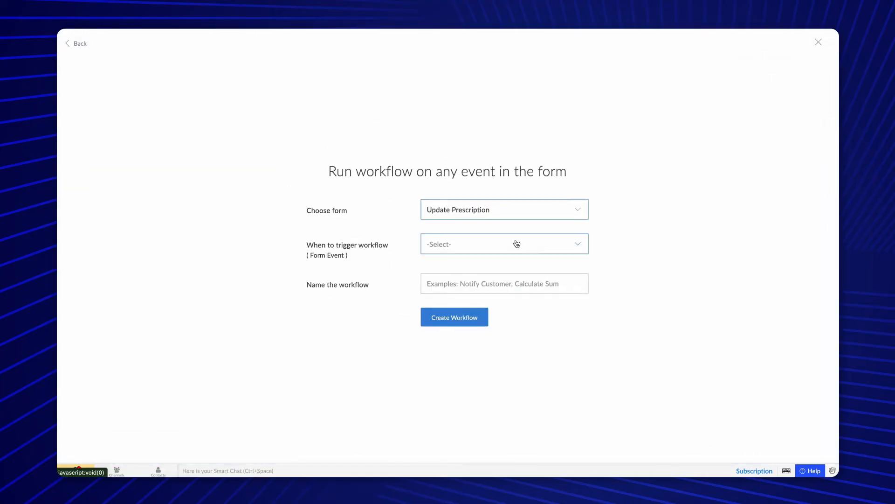
left_click(503, 244)
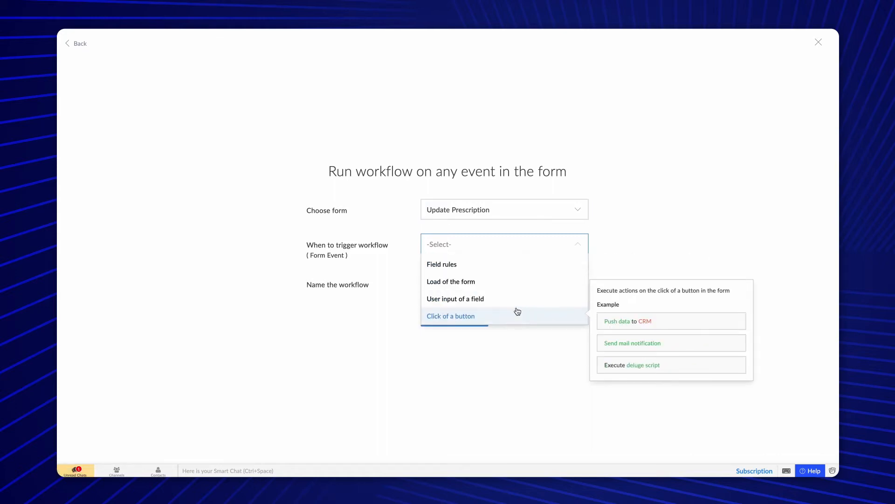
left_click(450, 316)
type("Update Pres")
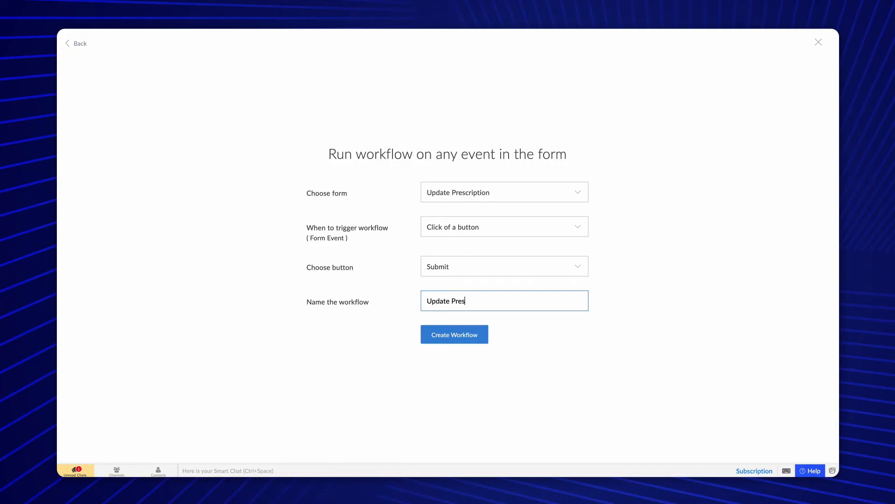
left_click(453, 334)
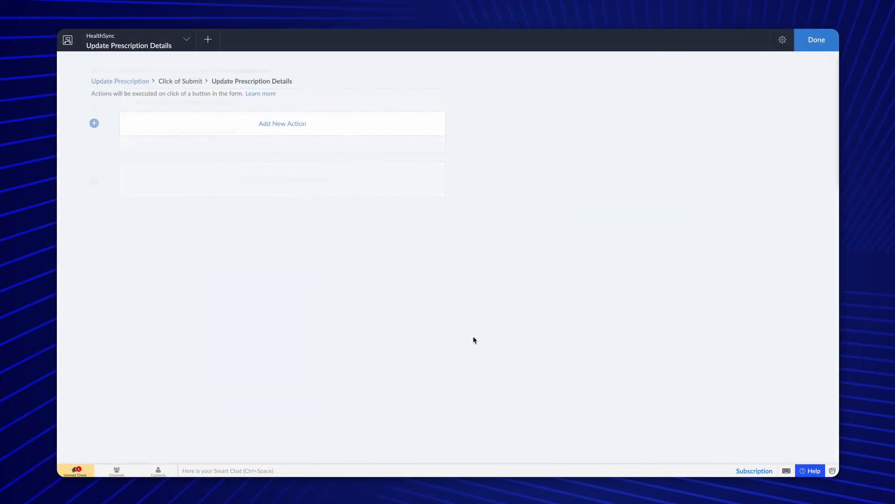
Add a Deluge Script action via Create your own, opening an empty script editor.
left_click(282, 123)
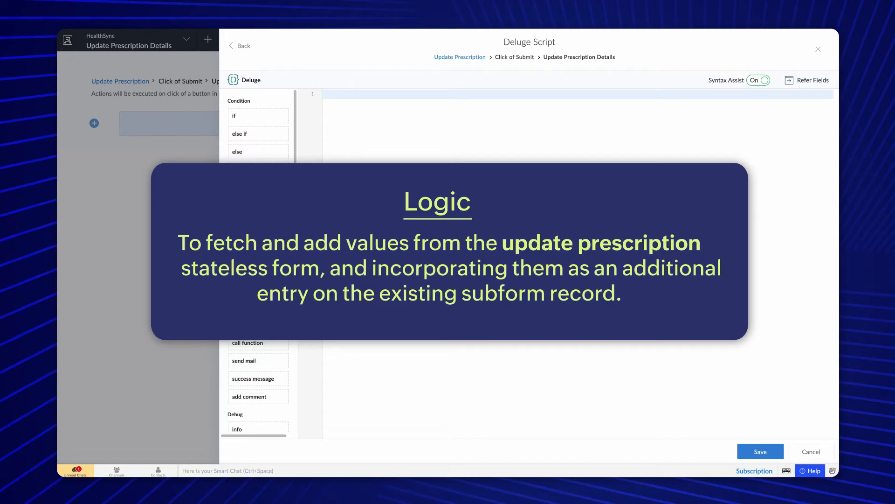
left_click(400, 94)
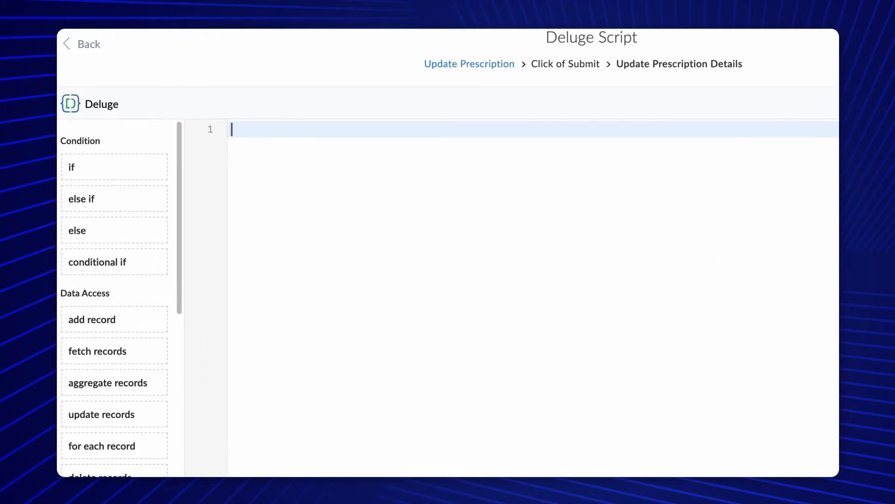
Write Newentry = Add_Patient.Prescription_Details() and assign its seven fields from input.
type("Newentry")
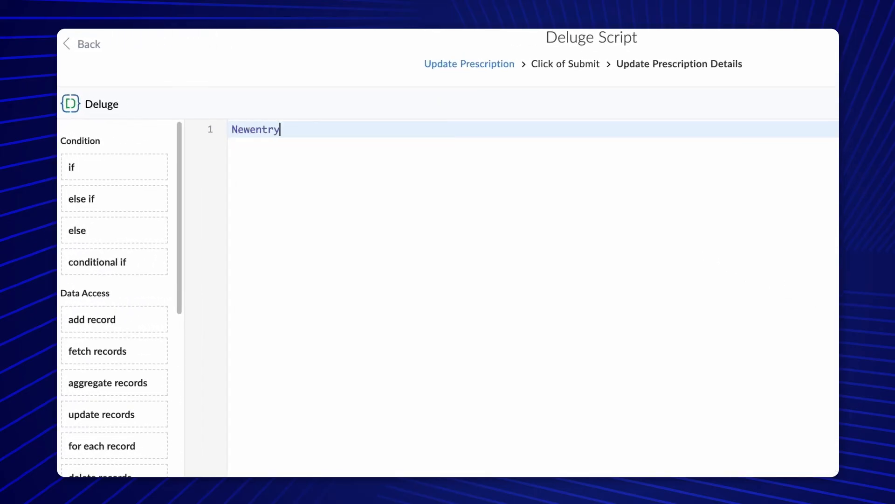
type("= Add_Patient.")
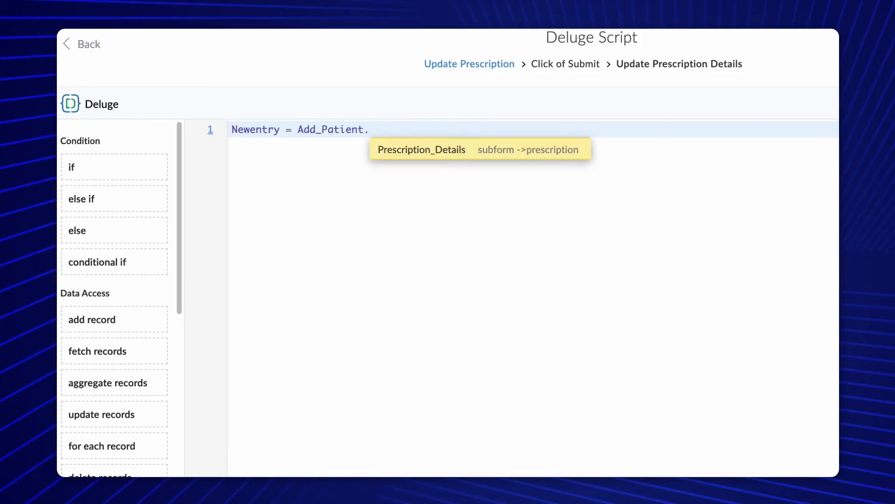
left_click(421, 149)
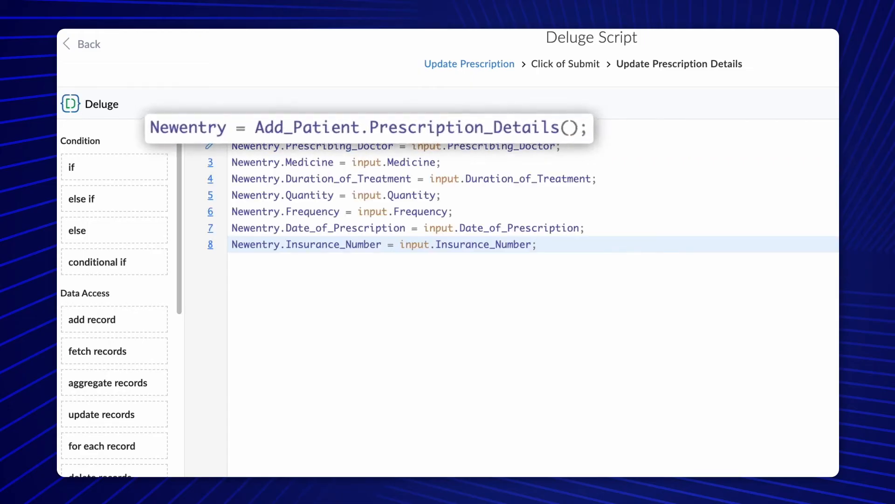
left_click(534, 243)
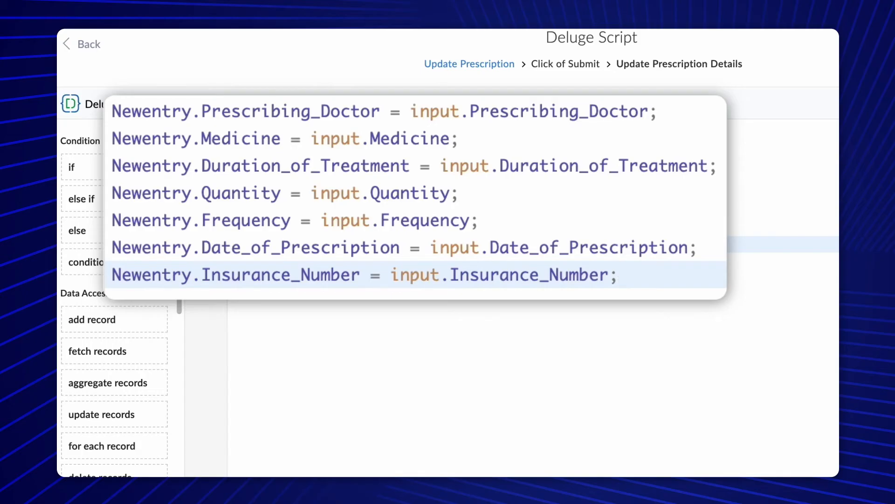
type("s")
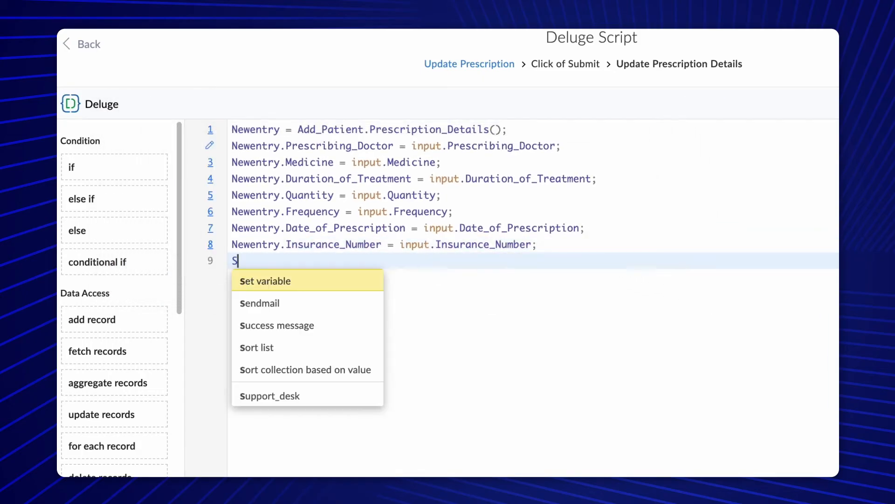
Wrap the new row as StoreEntry and set FinalEntry = Add_Patient[ID == input.FetchedID].
type("toreEntry = co")
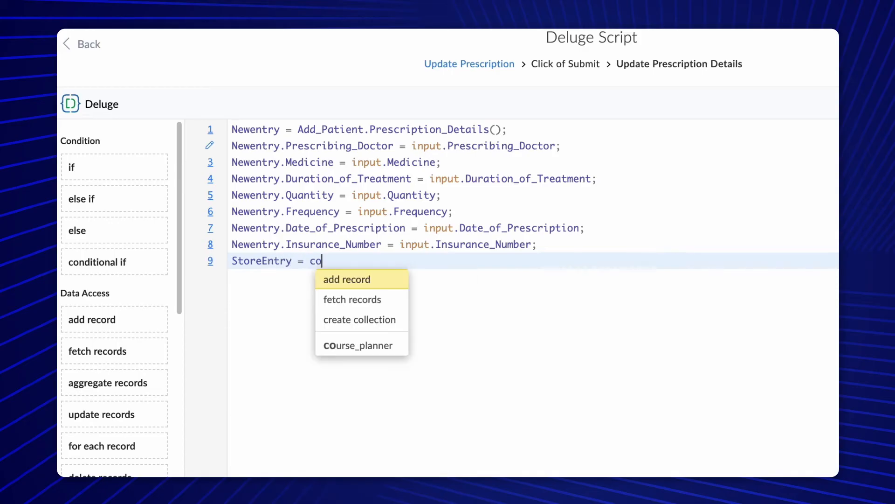
left_click(360, 319)
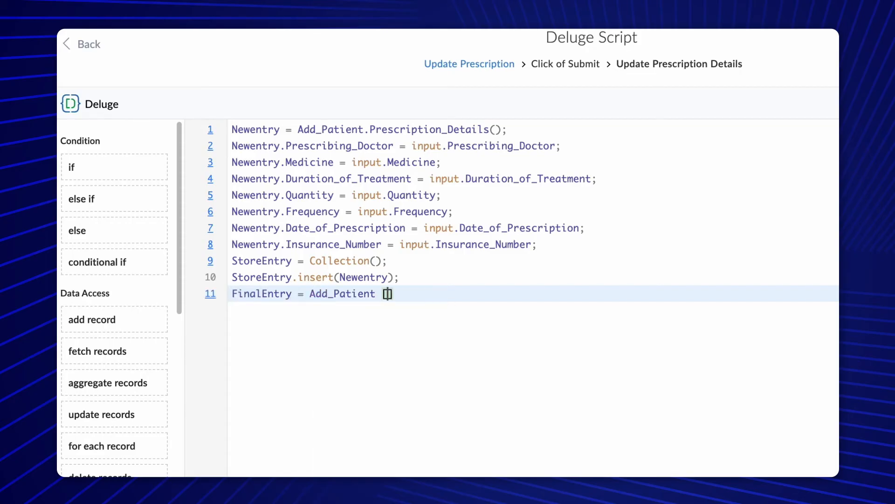
type("[ID == input.FetchedID];")
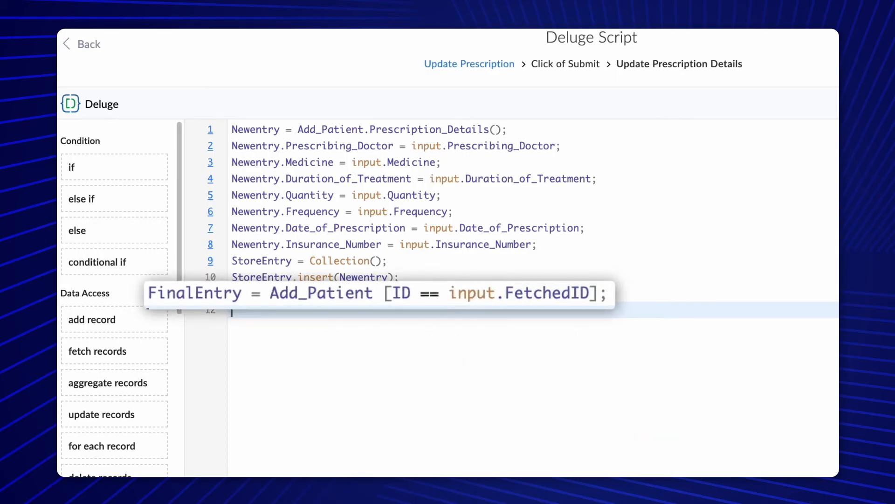
double_click(529, 293)
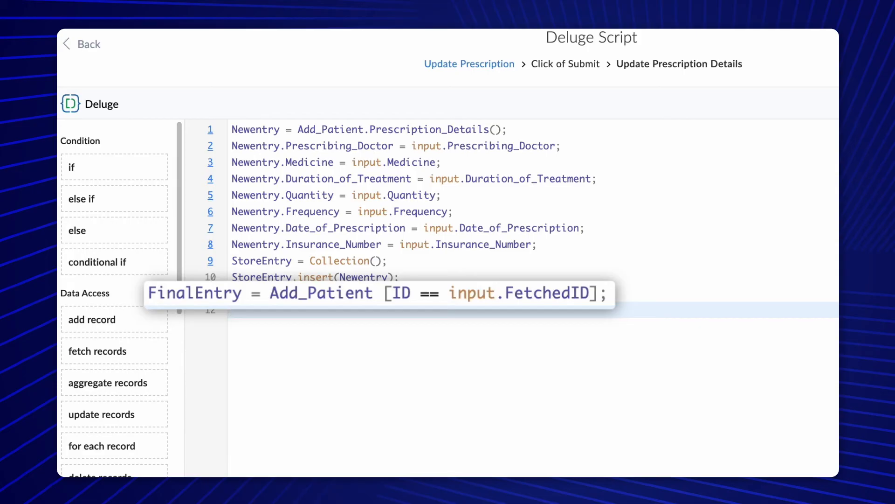
left_click(233, 313)
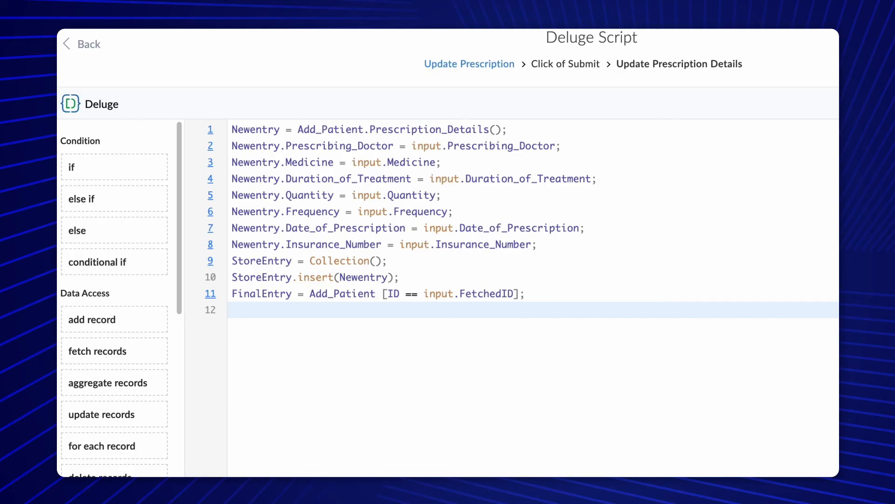
Add FinalEntry.Prescription_Details.insert(StoreEntry); then save the script and return to workflows.
type("FinalEntry")
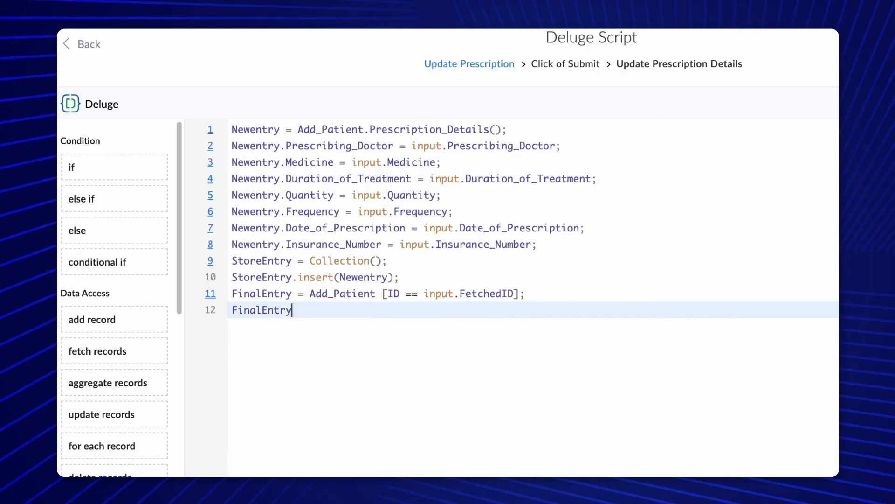
type(".Prescription_Details.insert(StoreEntry);")
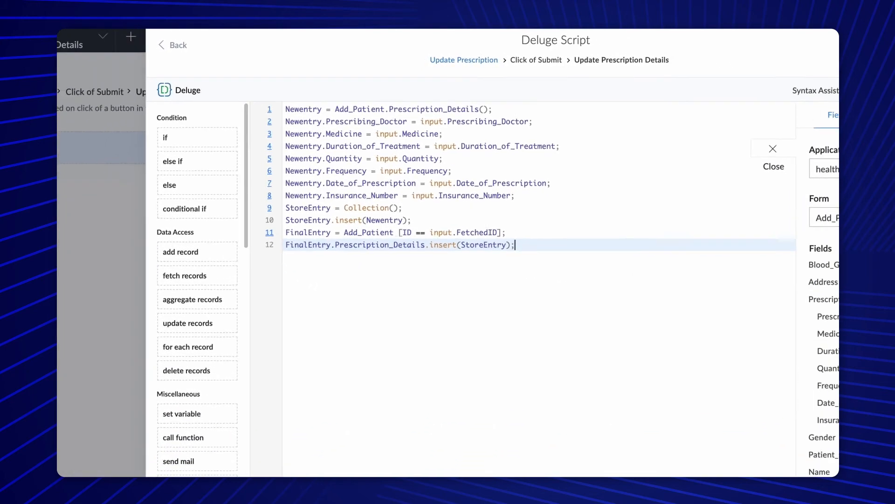
left_click(754, 451)
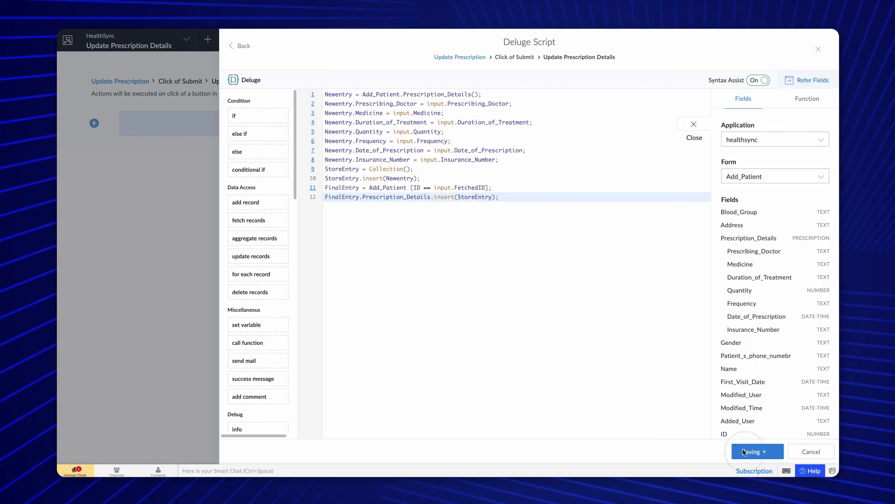
left_click(756, 451)
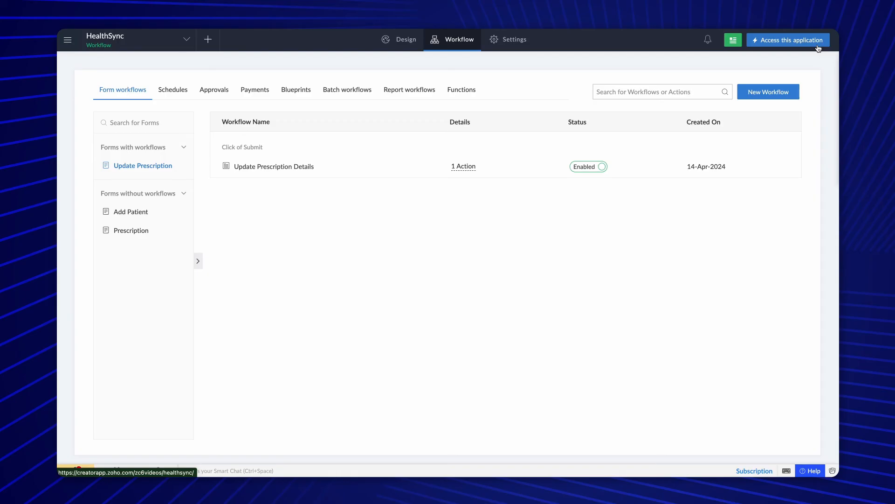
mouse_move(780, 51)
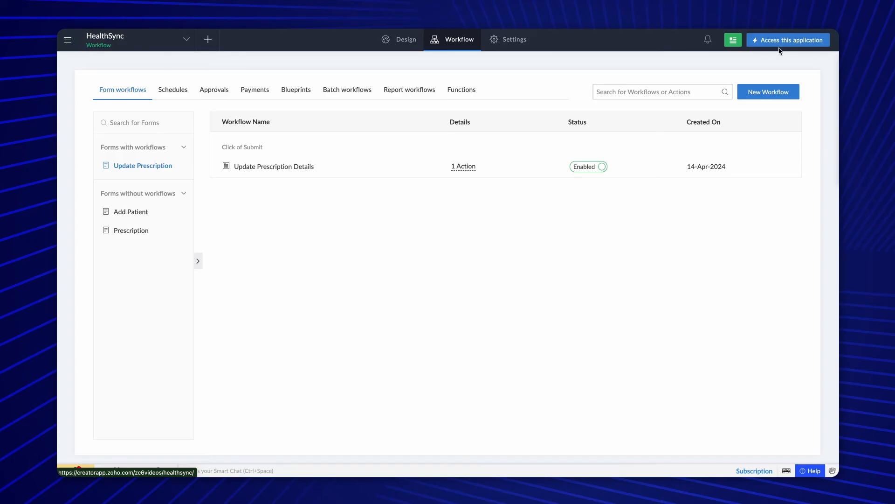
Add the Update Prescription button as a column in All Patients' web field configuration.
left_click(406, 39)
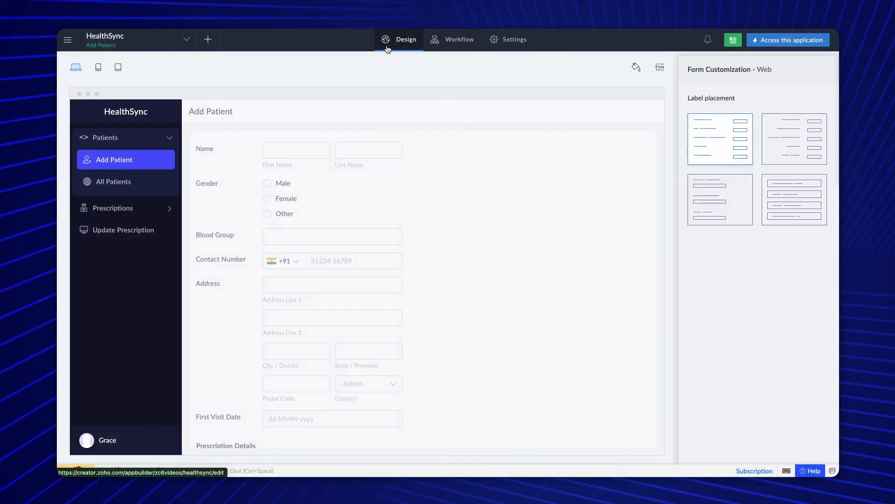
left_click(113, 182)
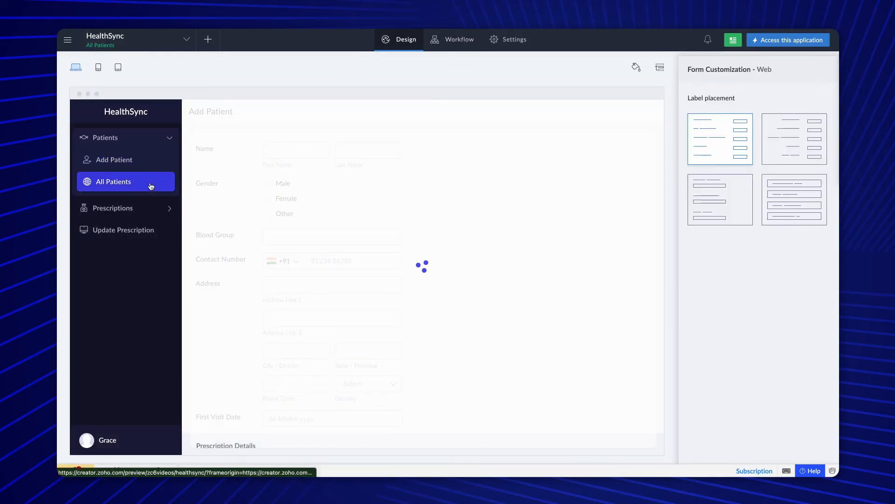
left_click(113, 181)
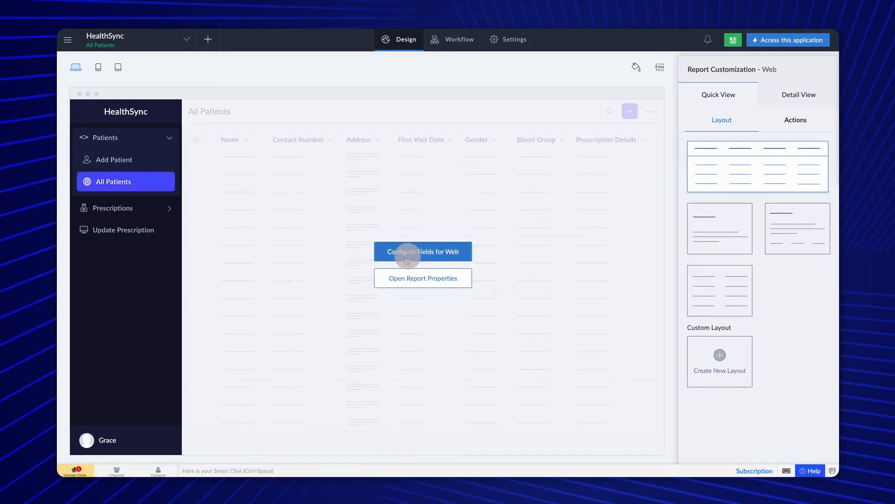
left_click(422, 252)
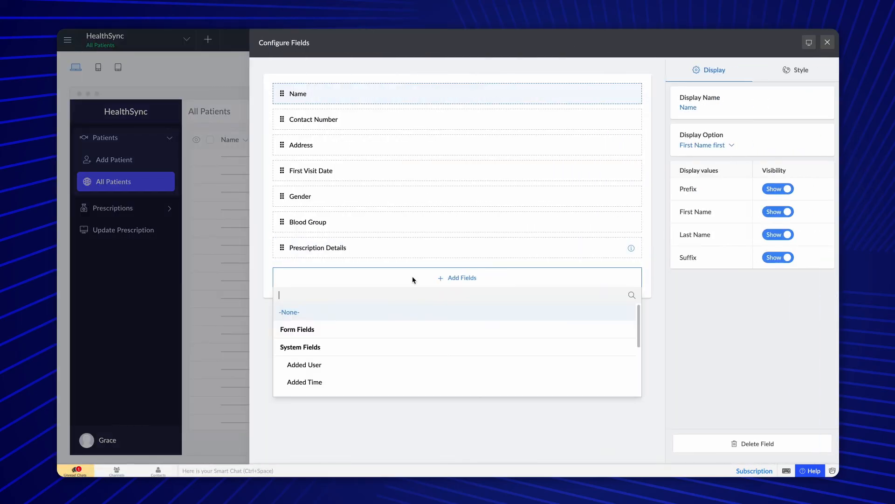
scroll("down", 3)
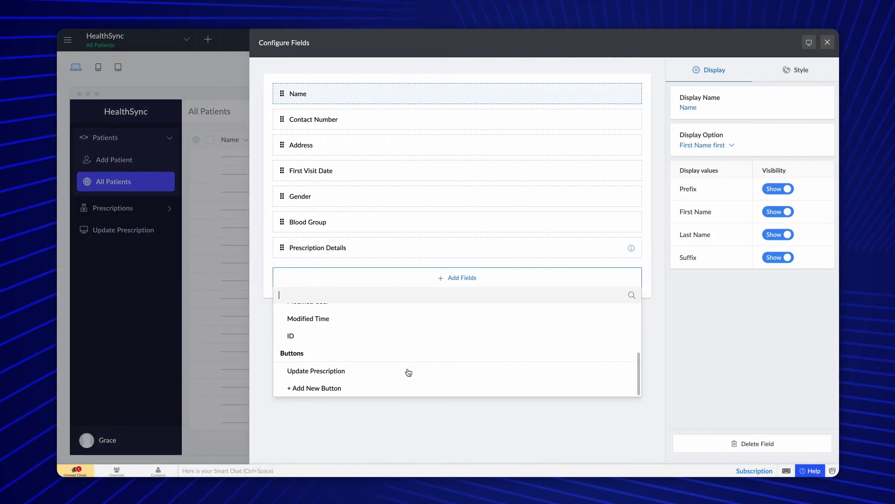
left_click(315, 371)
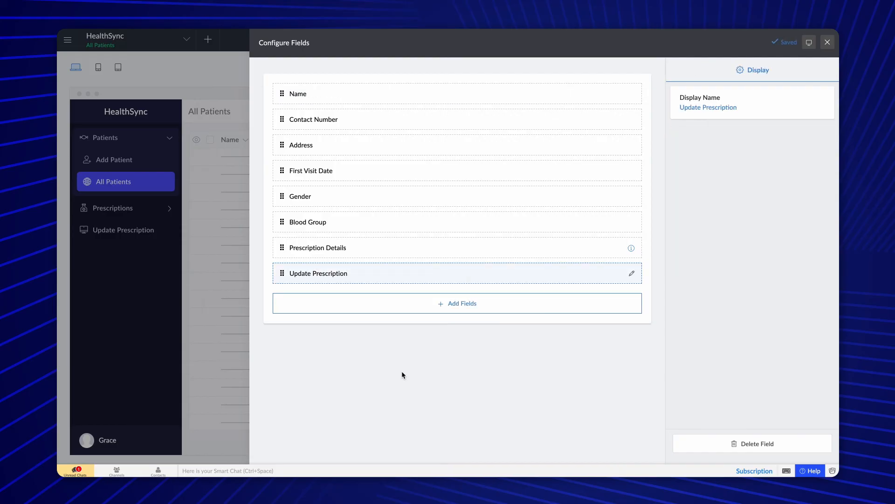
mouse_move(762, 97)
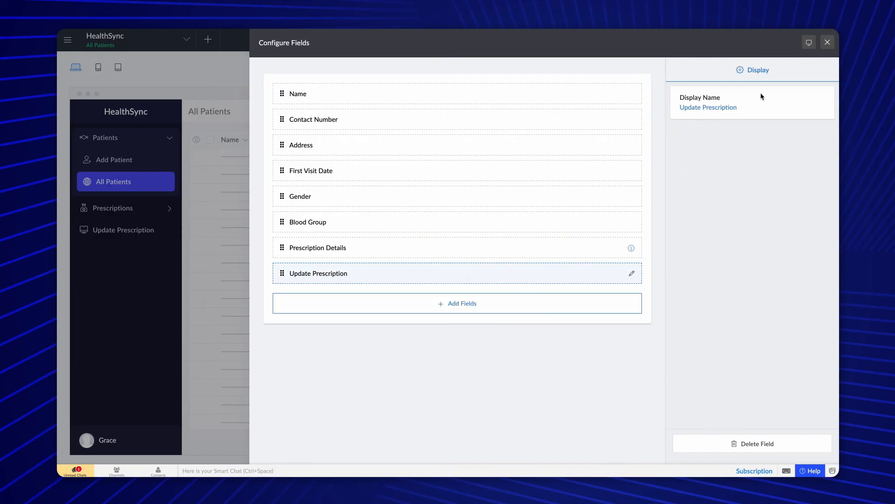
left_click(826, 42)
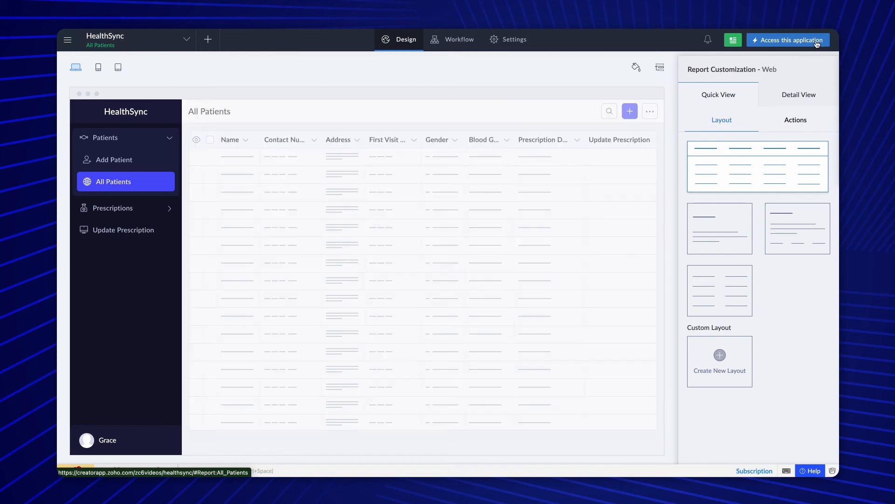
left_click(787, 40)
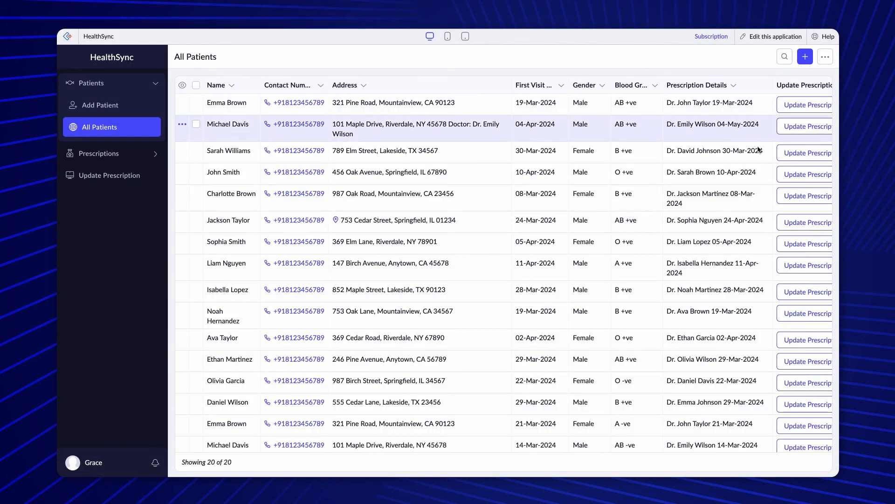
left_click(786, 105)
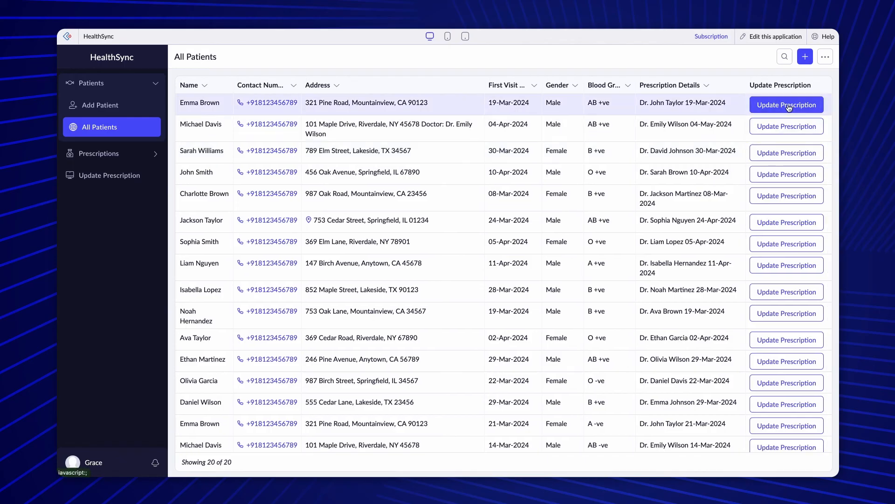
mouse_move(787, 126)
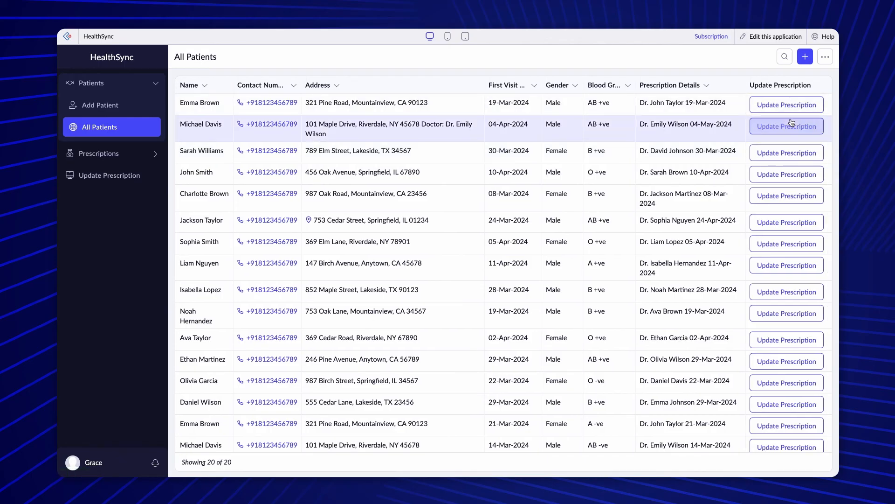
left_click(787, 125)
type("INS123456")
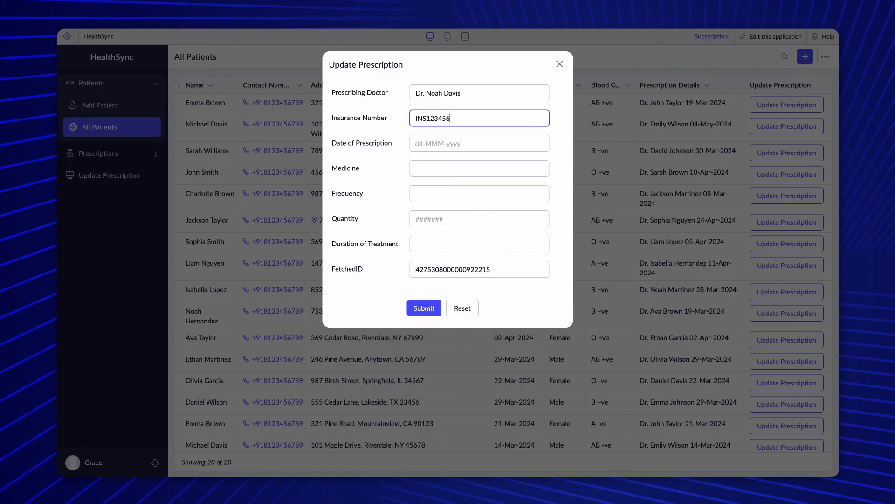
left_click(479, 218)
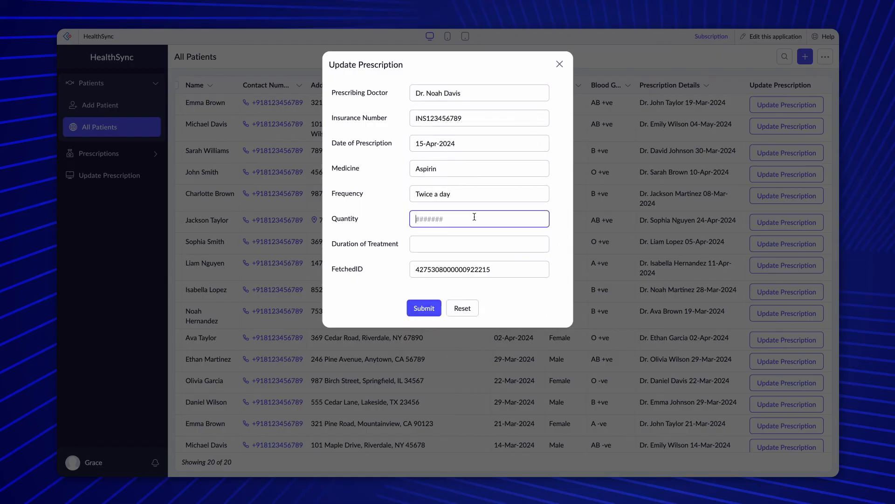
left_click(424, 308)
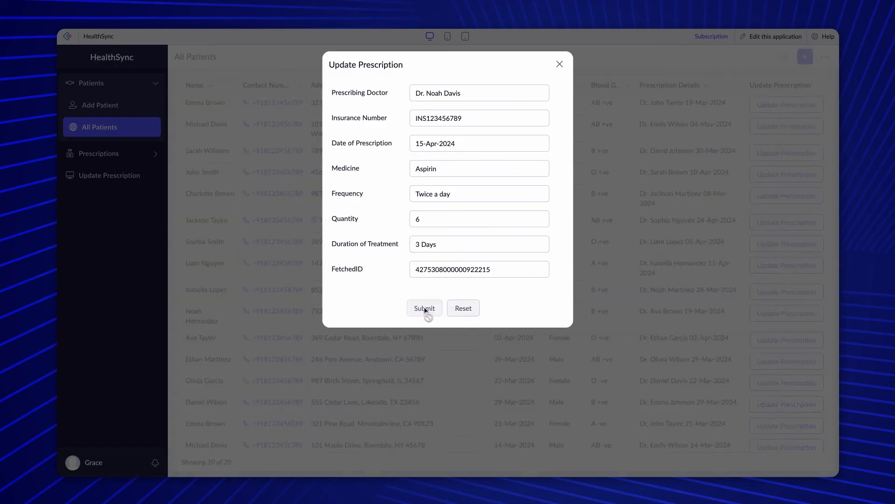
left_click(424, 308)
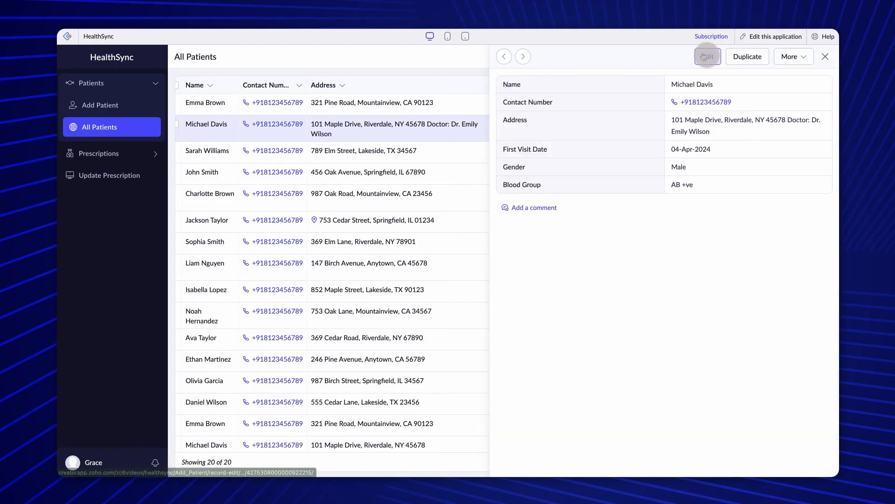
left_click(707, 56)
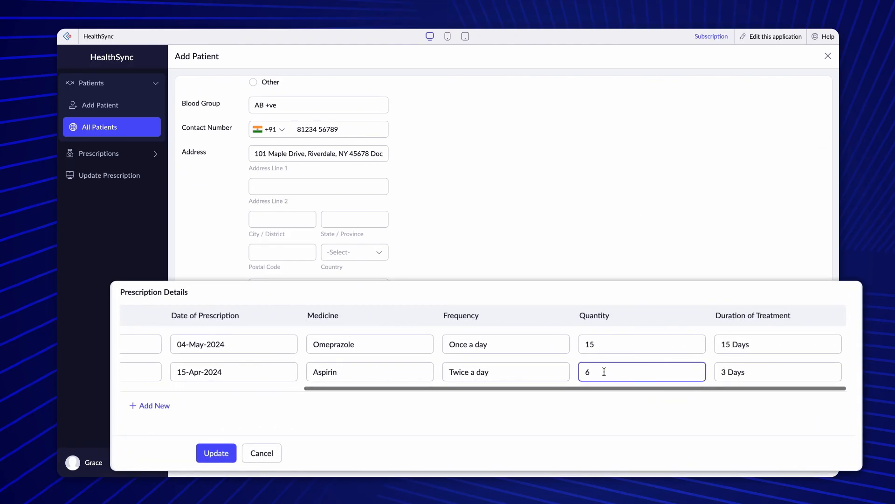
scroll("left", 3)
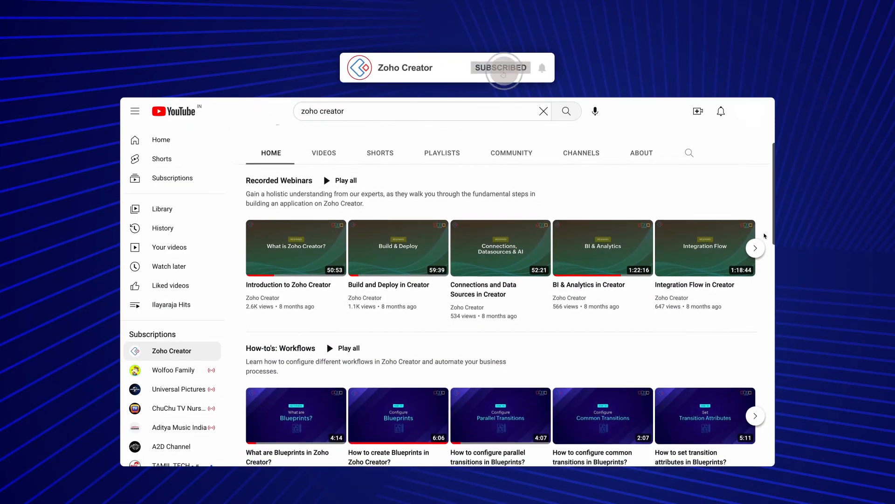
Scroll through the Zoho Creator channel's Tutorials, Feature Explainers and Scenario Based playlists.
scroll("down", 3)
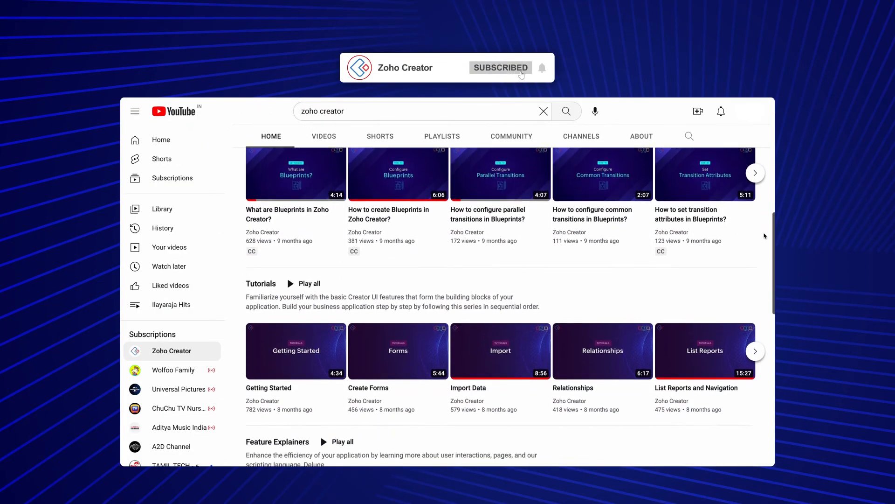
scroll("down", 3)
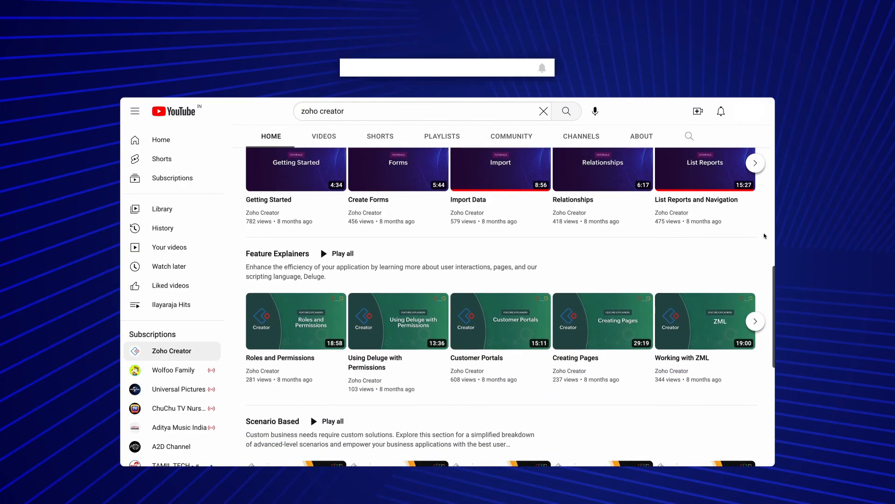